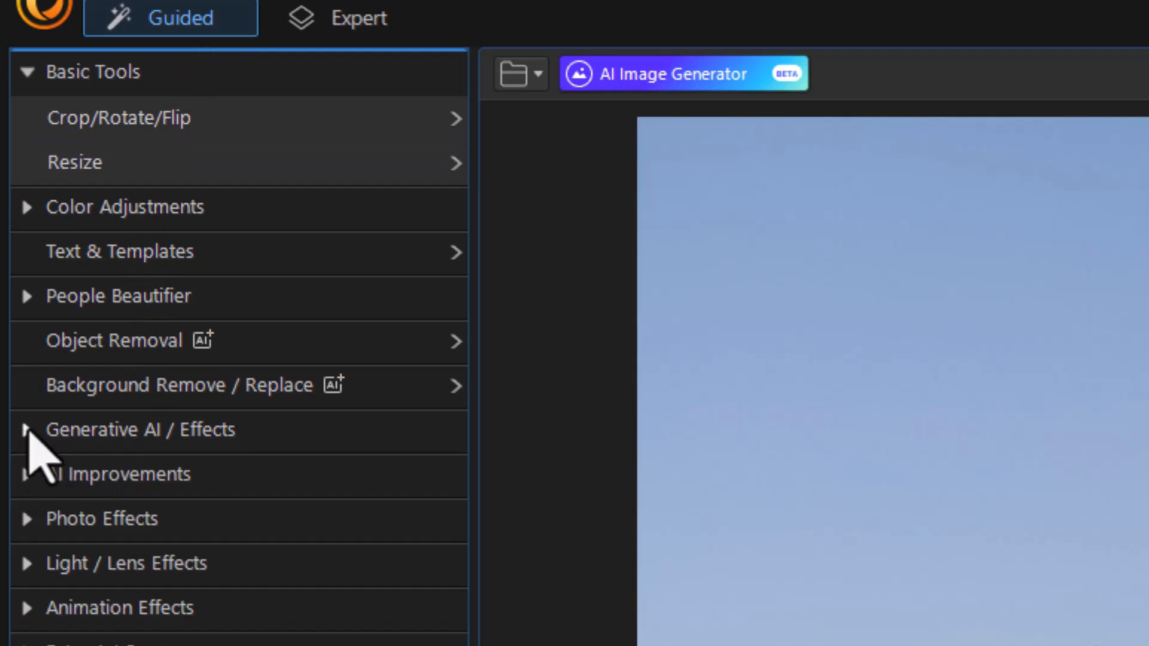
- Expand the Generative AI / Effects tools and launch Picture to Painting on the lighthouse photo
left_click(140, 430)
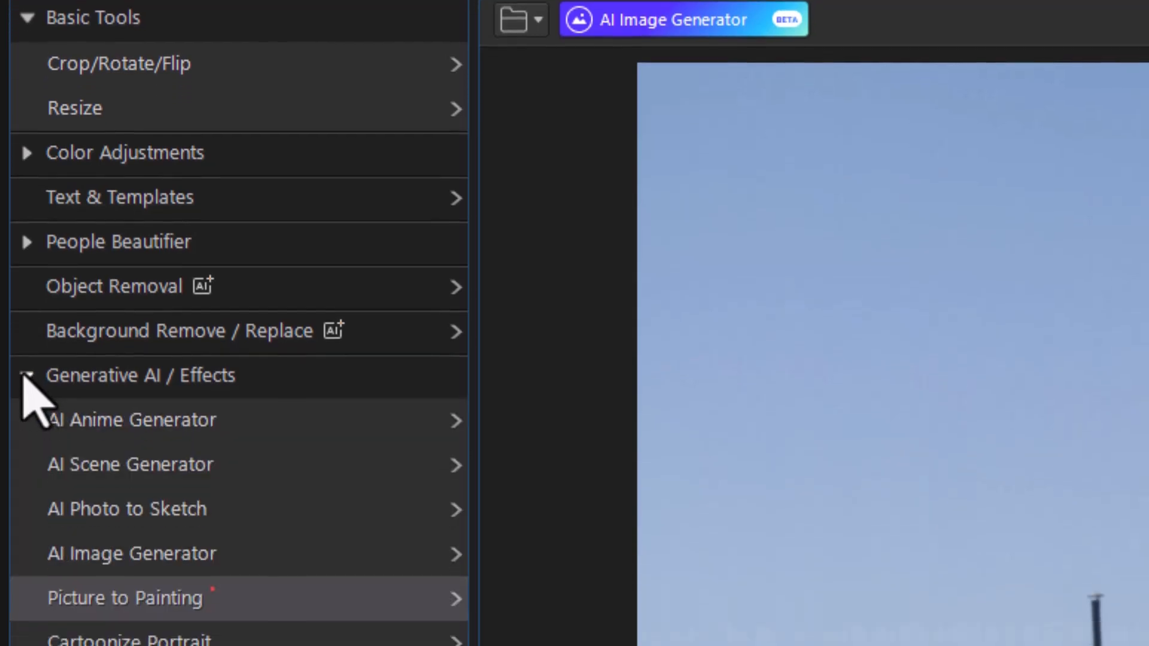
scroll("down", 3)
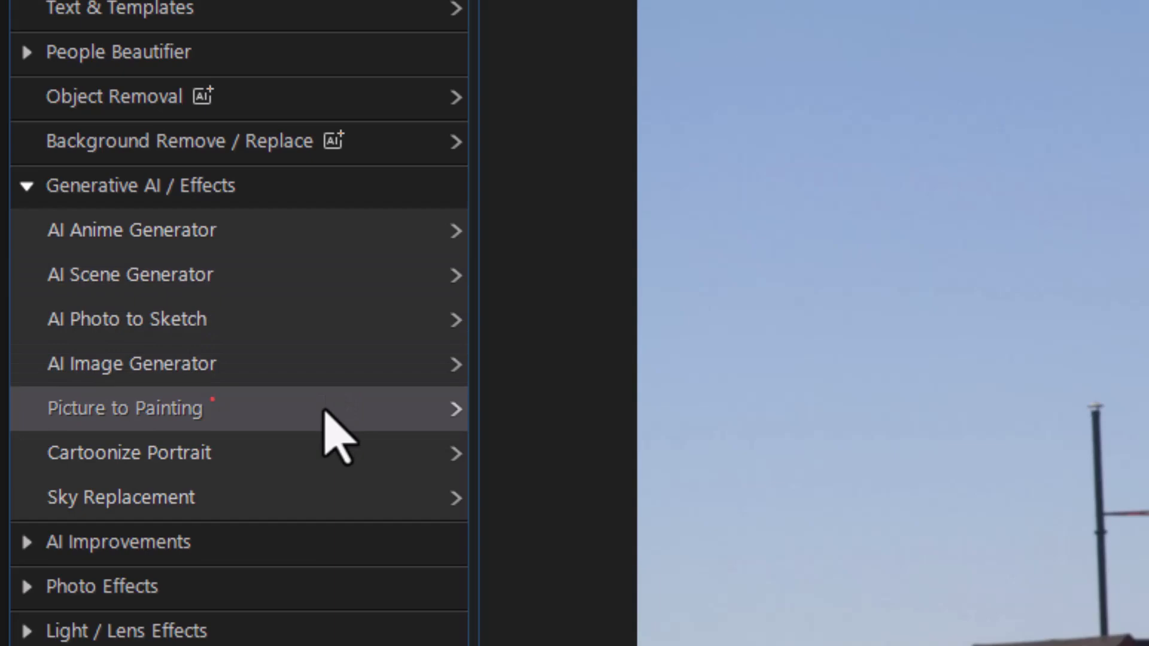
left_click(125, 408)
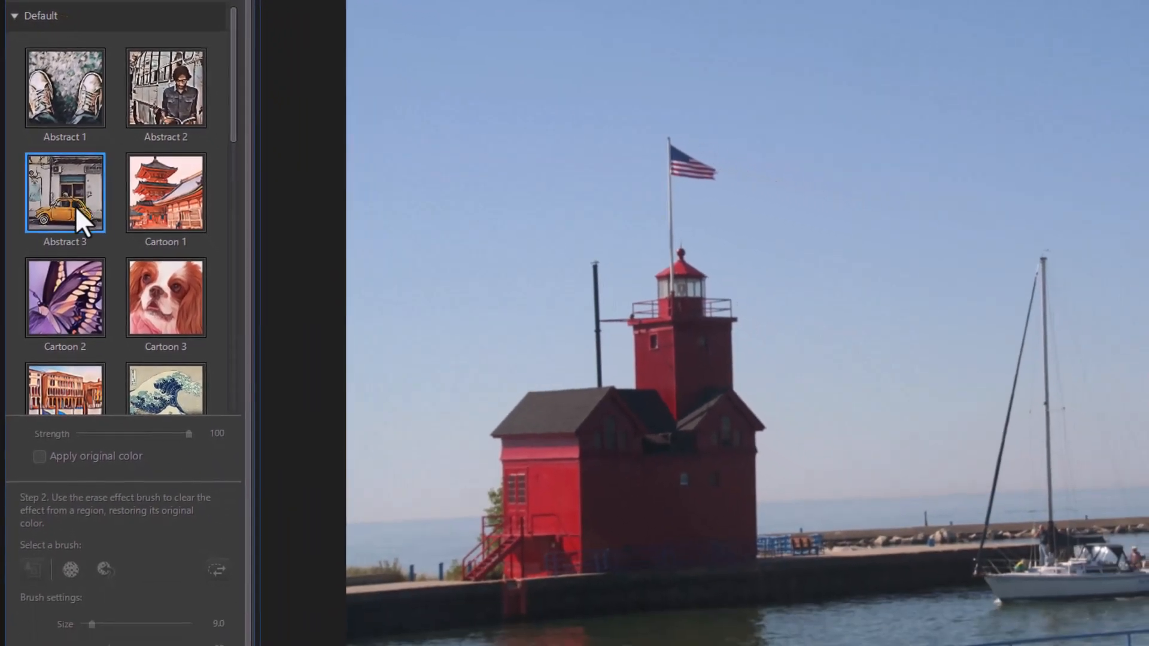
mouse_move(77, 213)
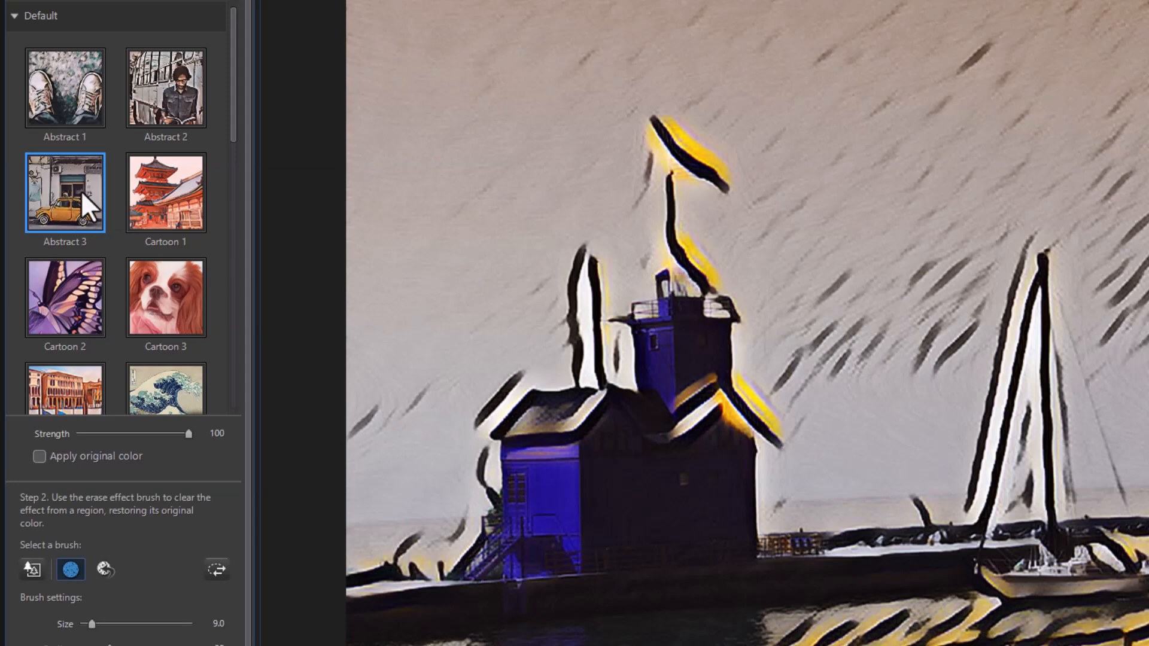
mouse_move(128, 450)
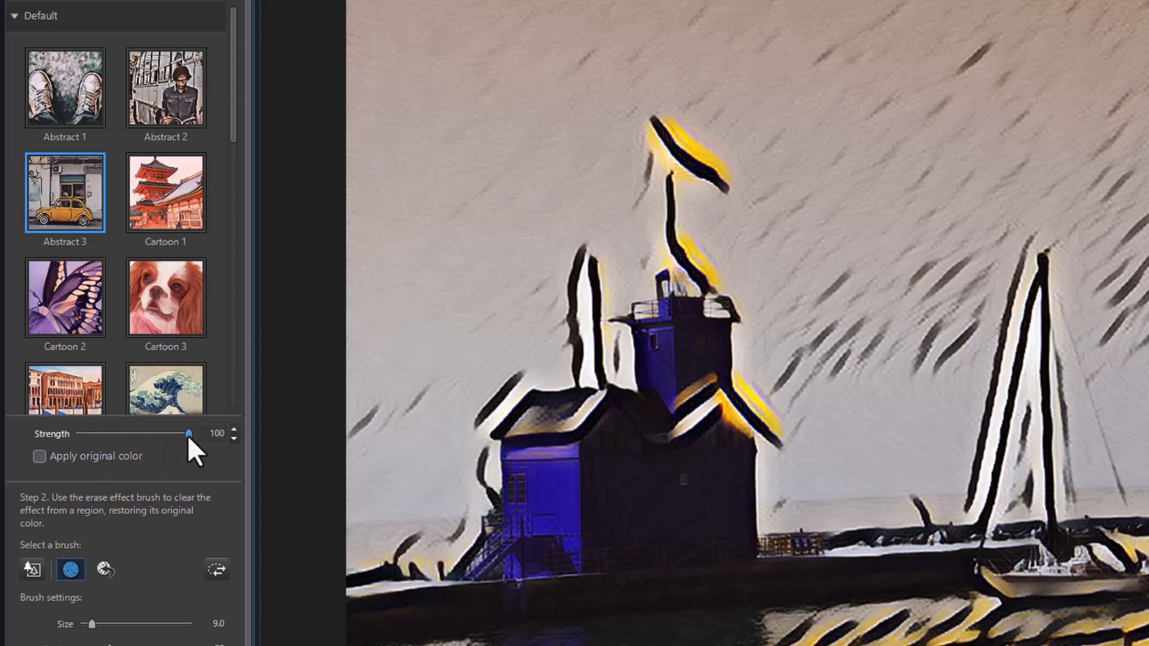
- Sweep the Abstract 3 strength from 82 down to near zero and back up, settling at 59
left_click_drag(188, 434, 170, 433)
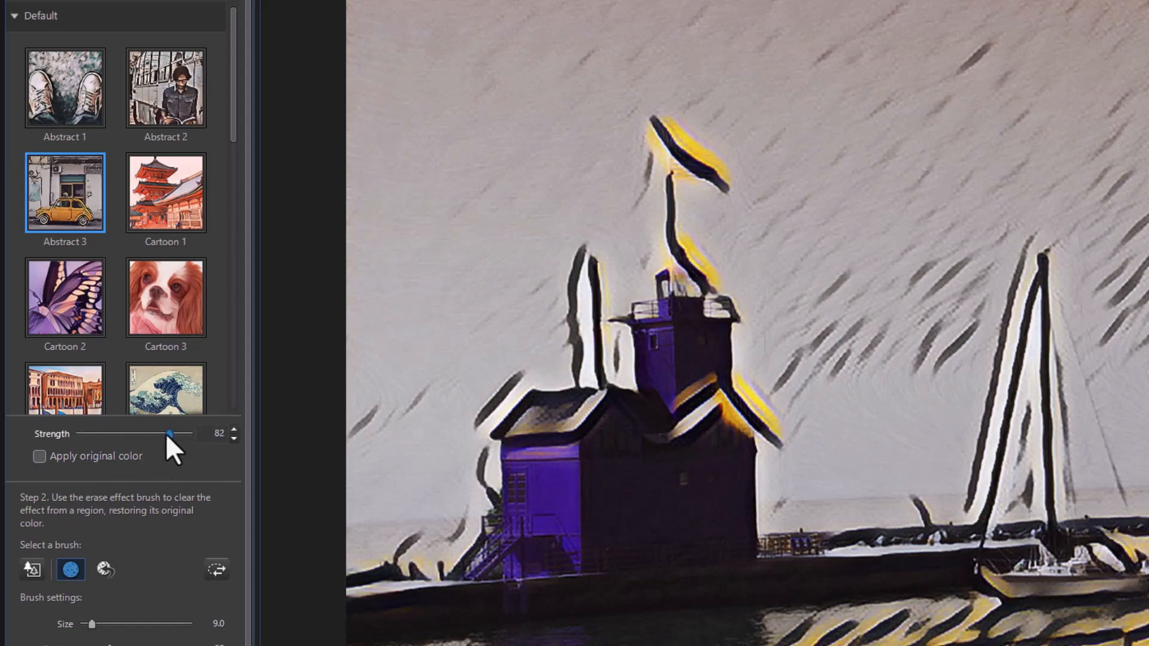
left_click_drag(169, 433, 91, 434)
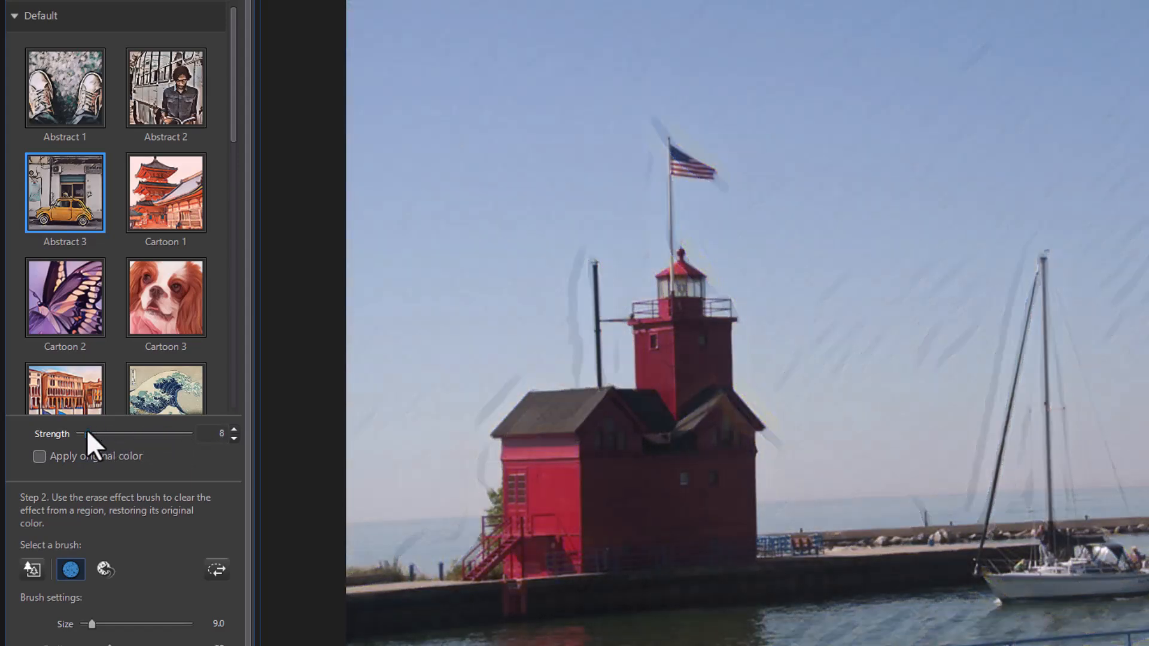
left_click_drag(81, 433, 102, 433)
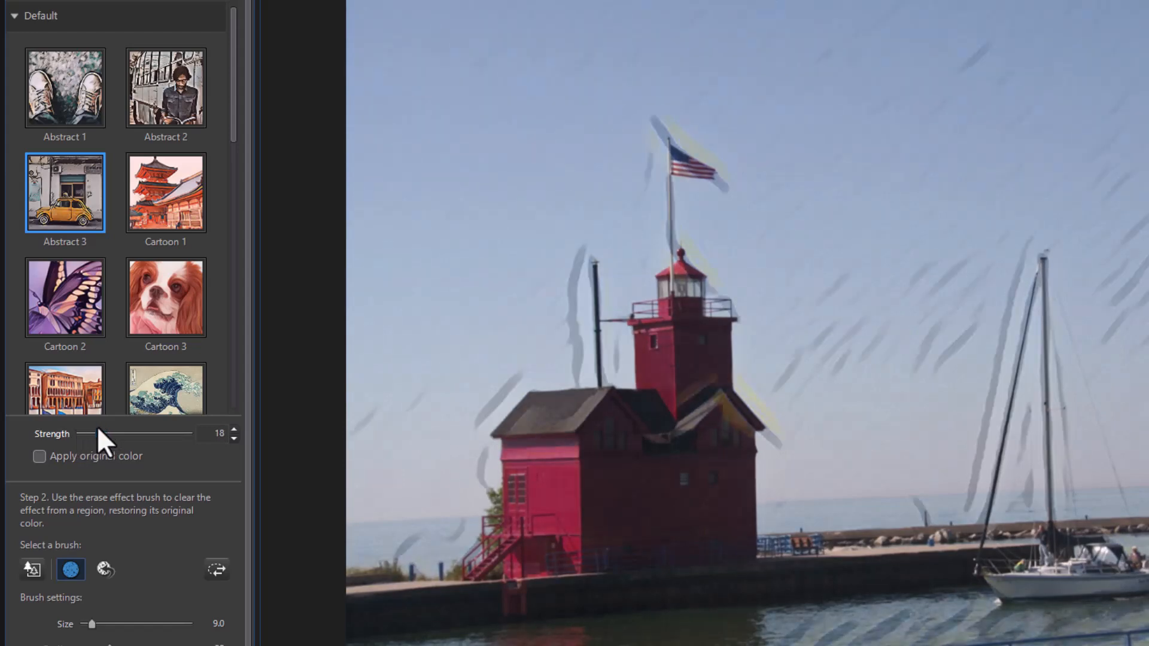
left_click_drag(98, 434, 150, 434)
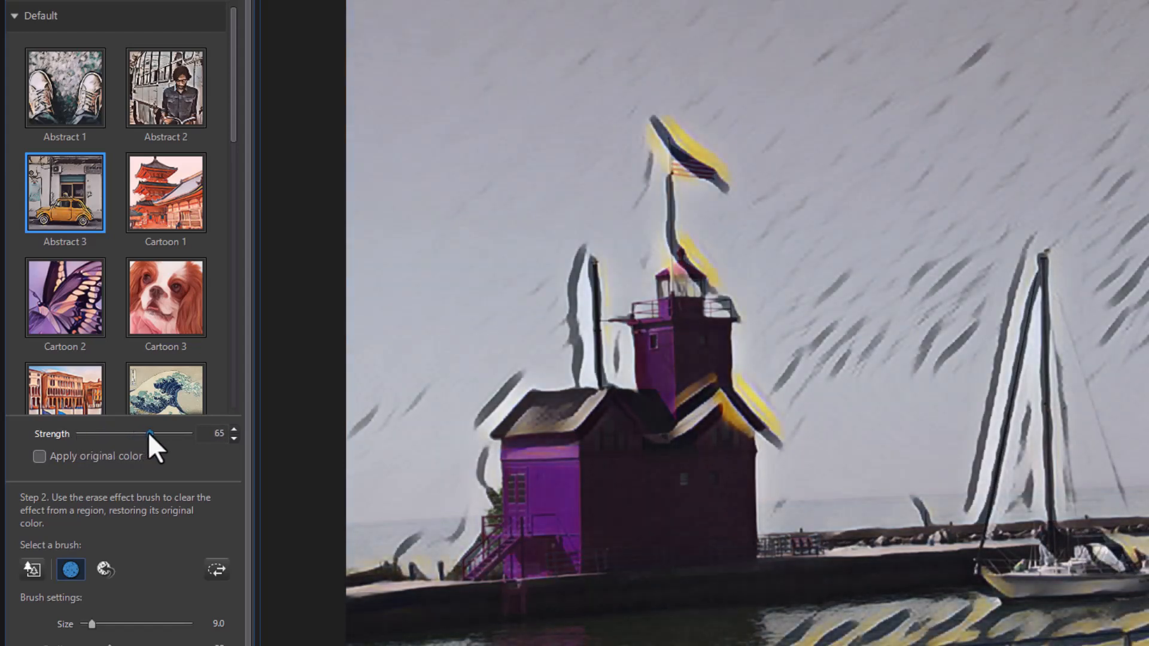
left_click_drag(151, 433, 143, 433)
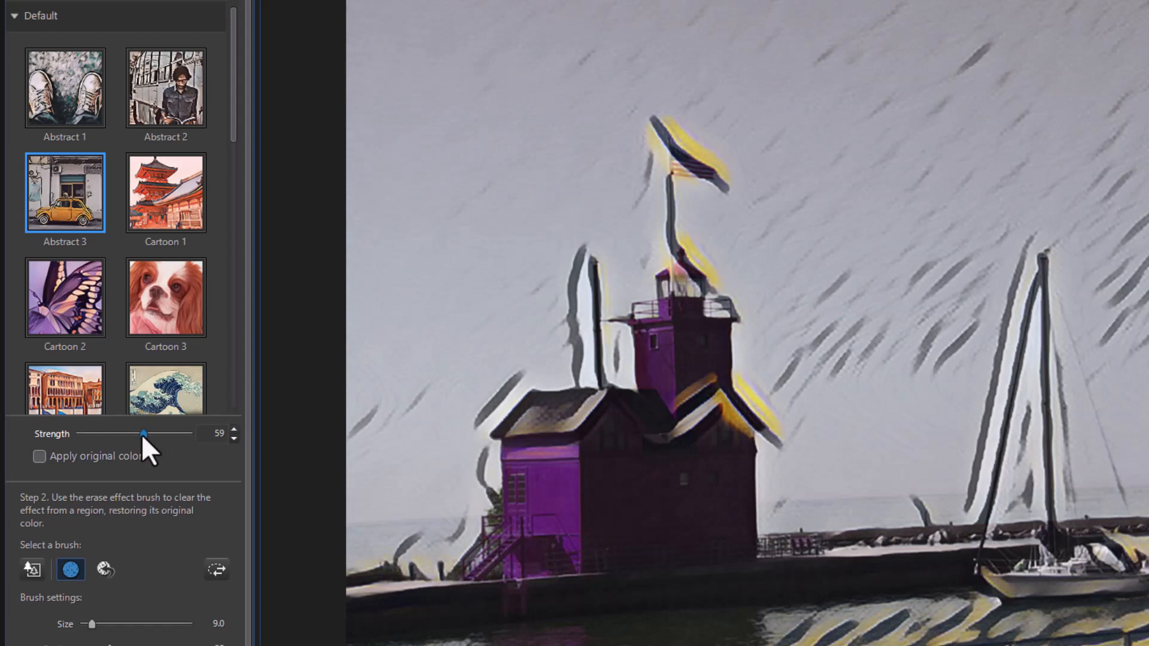
left_click(166, 298)
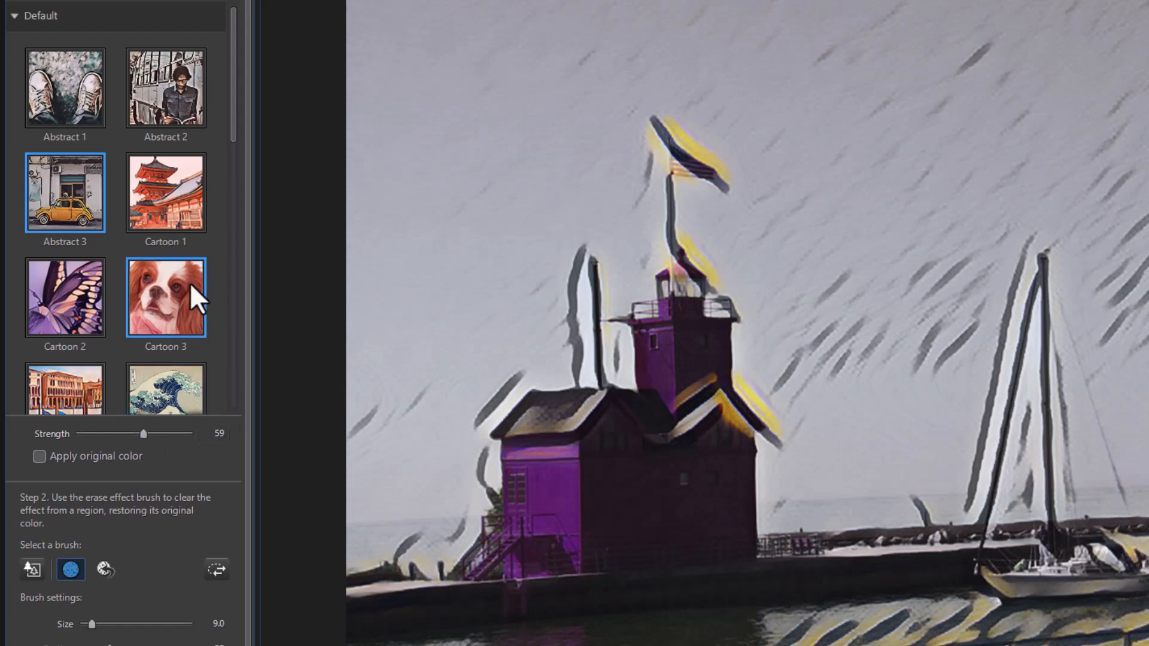
- Apply Cartoon 3 and vary its strength between 33 and 100, ending around 55
left_click(166, 296)
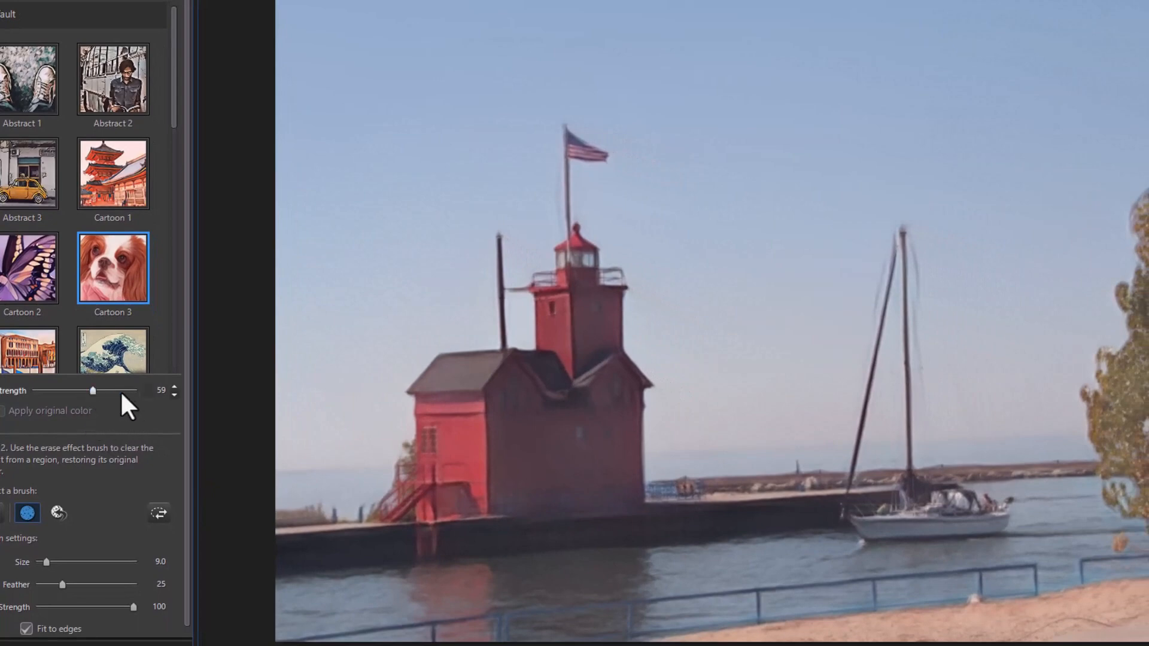
mouse_move(94, 399)
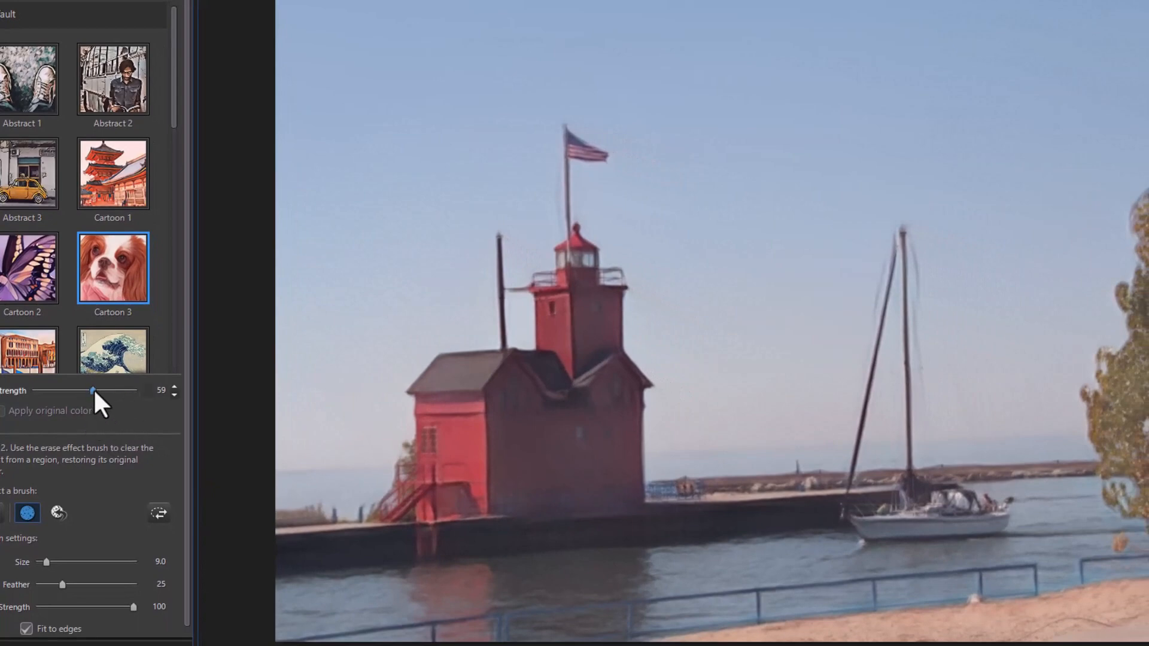
left_click_drag(92, 389, 102, 389)
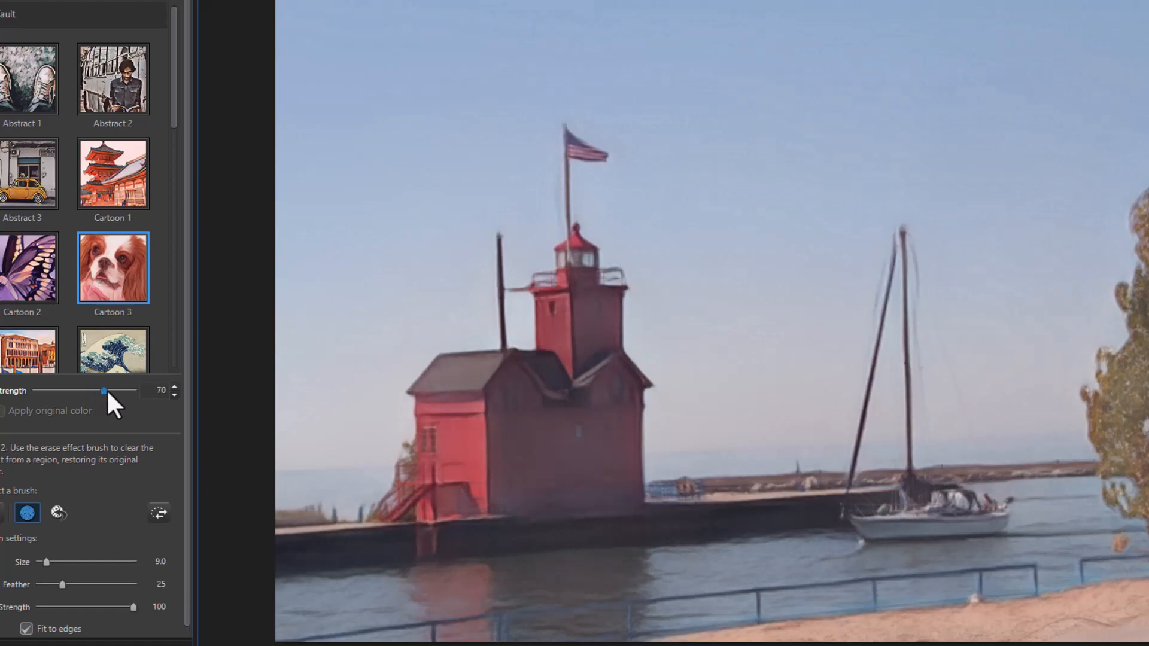
left_click_drag(103, 390, 133, 391)
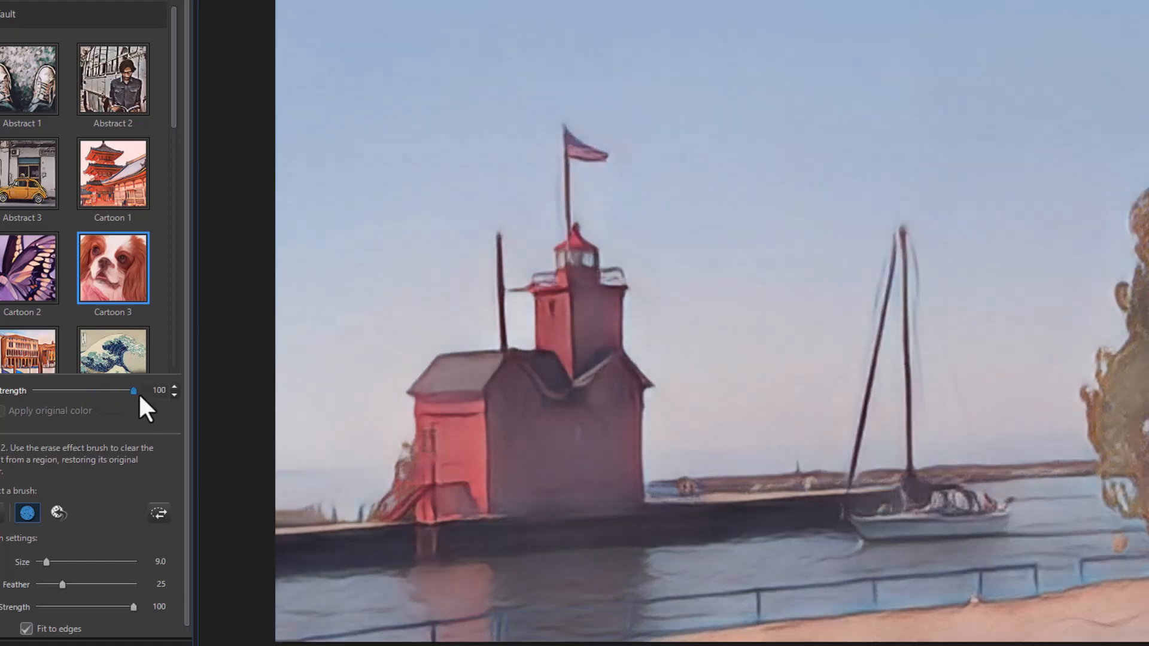
left_click_drag(134, 391, 131, 391)
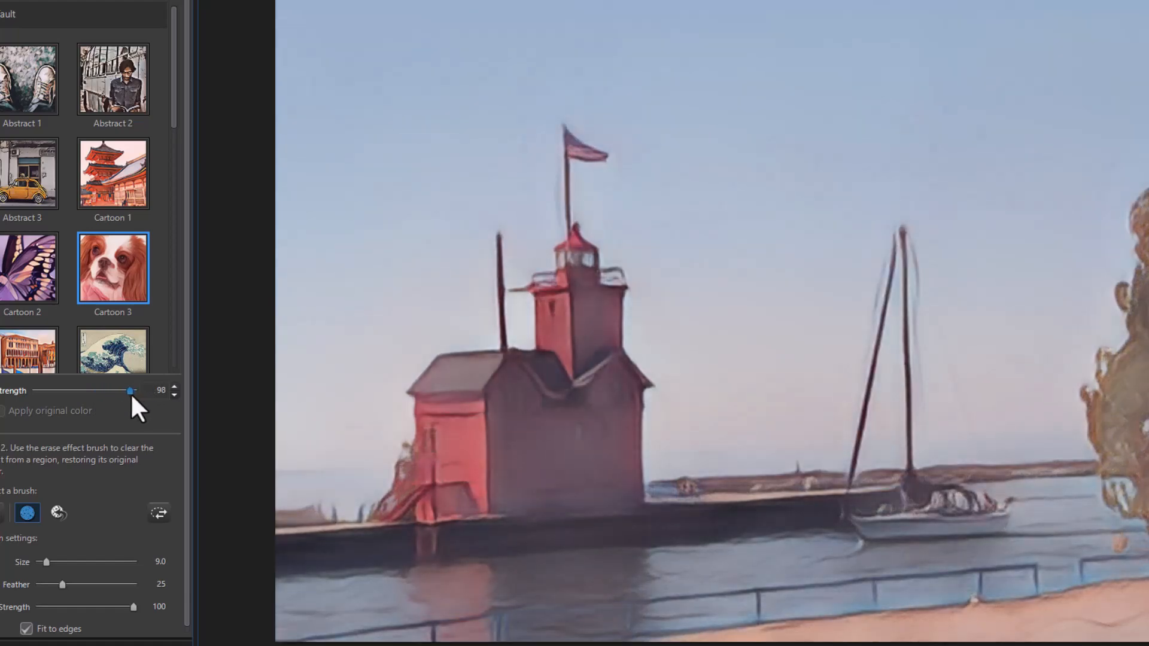
left_click_drag(130, 389, 124, 389)
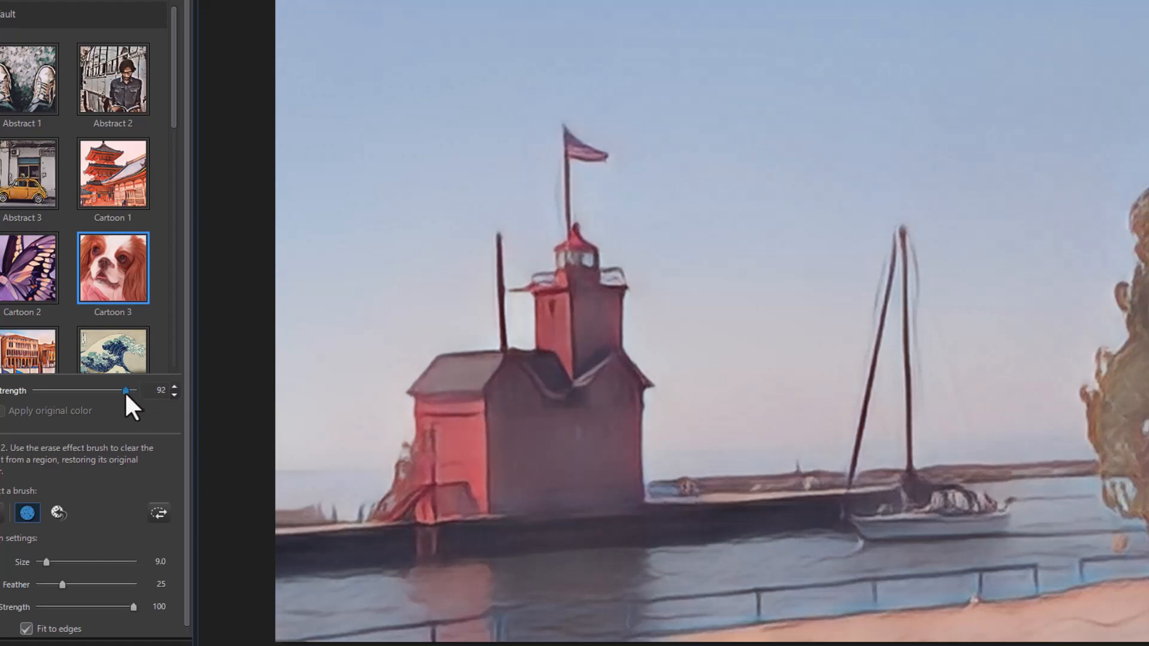
left_click_drag(124, 391, 67, 391)
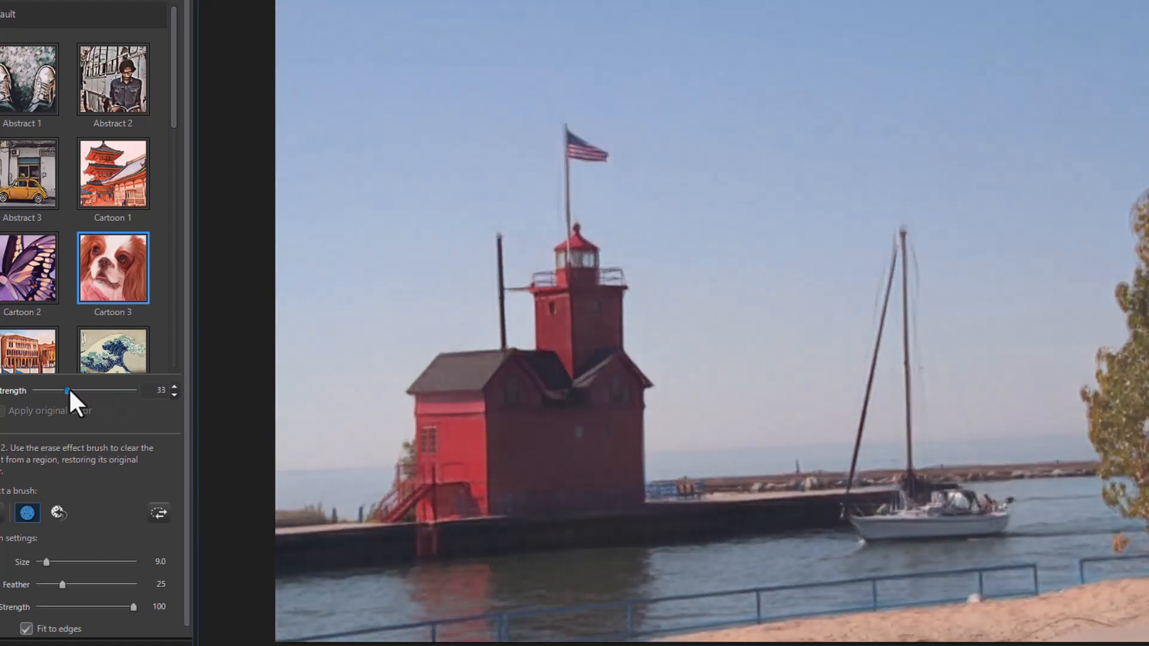
left_click_drag(66, 391, 79, 390)
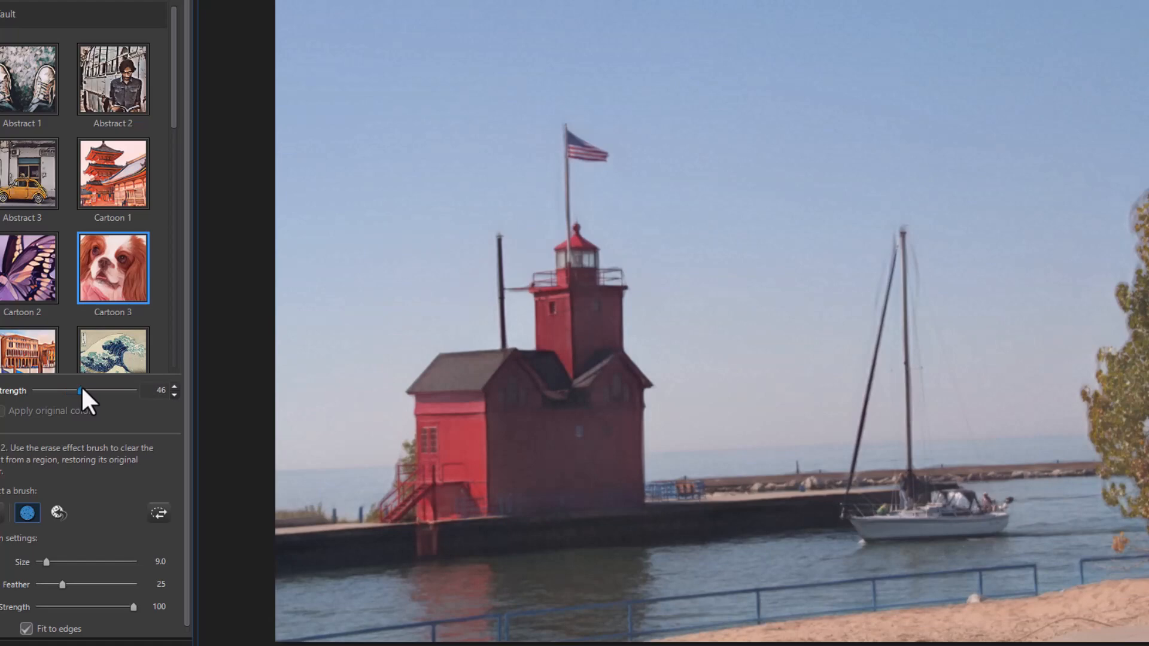
left_click_drag(79, 391, 89, 391)
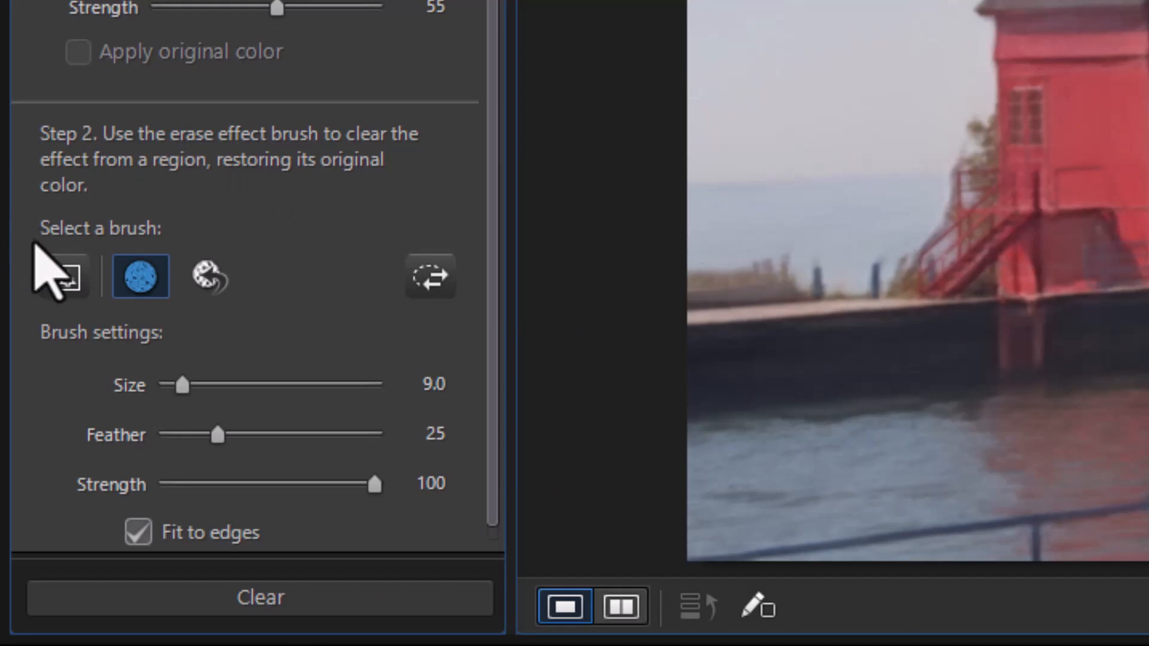
mouse_move(62, 278)
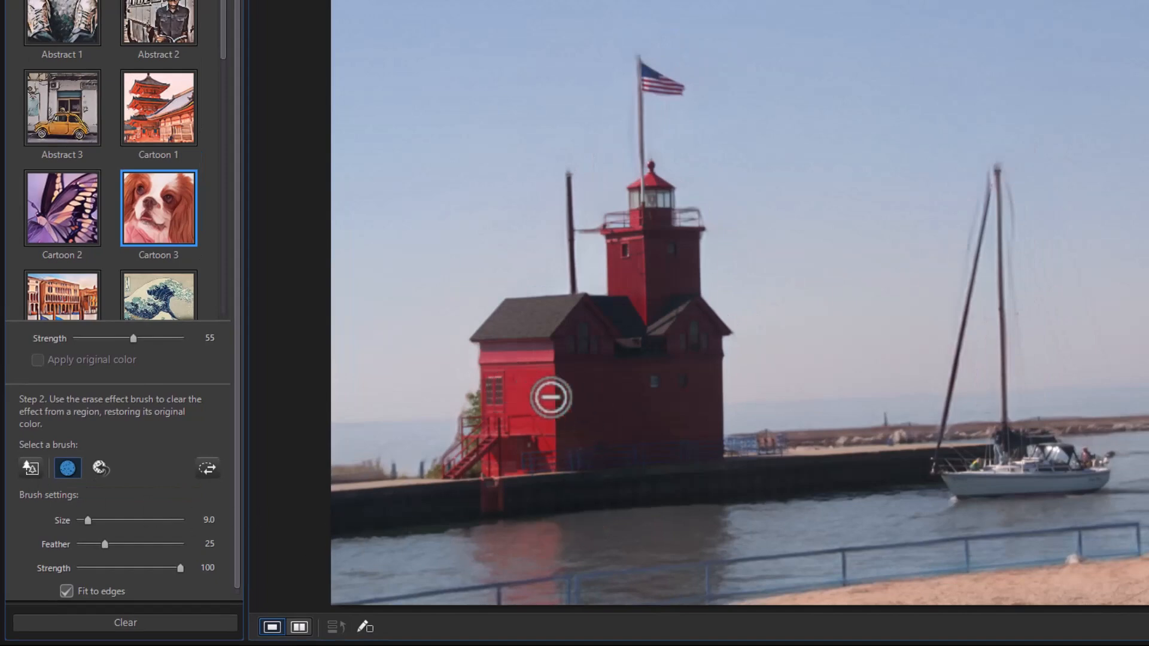
mouse_move(637, 375)
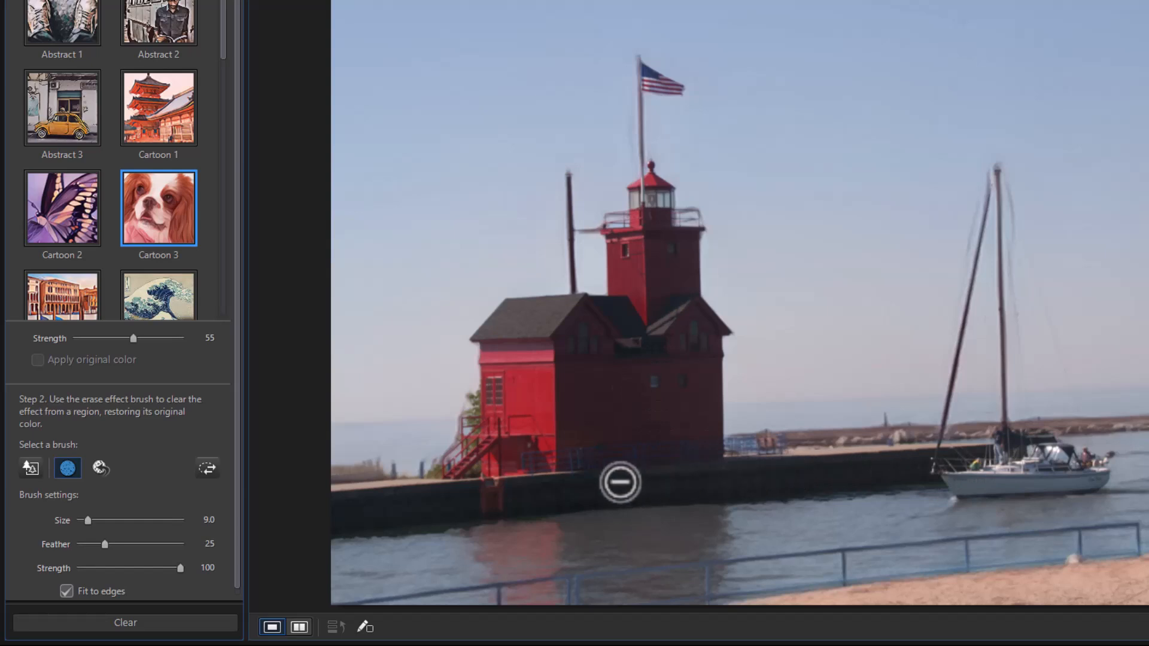
mouse_move(682, 485)
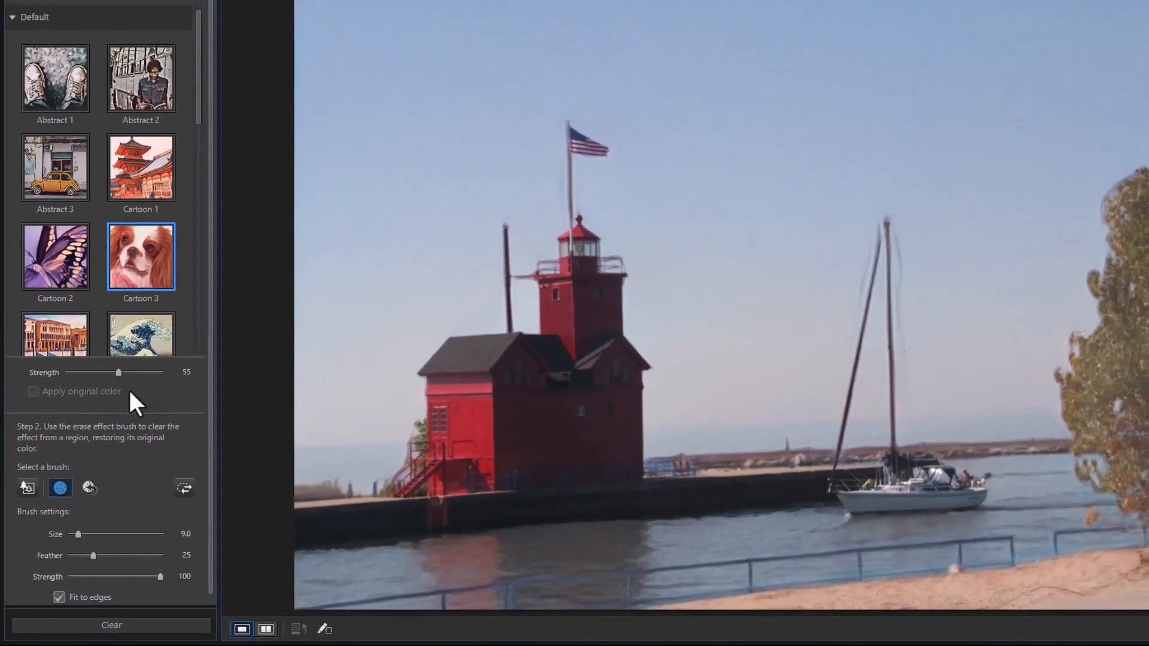
- Raise the Cartoon 3 strength from 57 to the full 100
left_click_drag(115, 372, 120, 372)
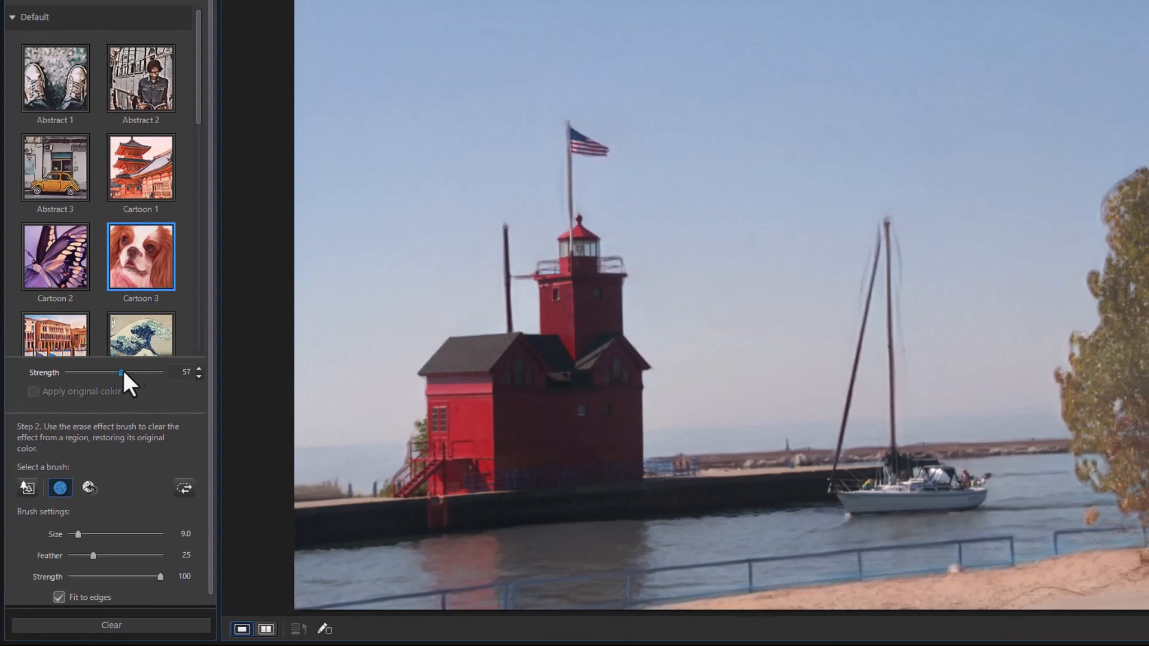
left_click_drag(121, 372, 159, 372)
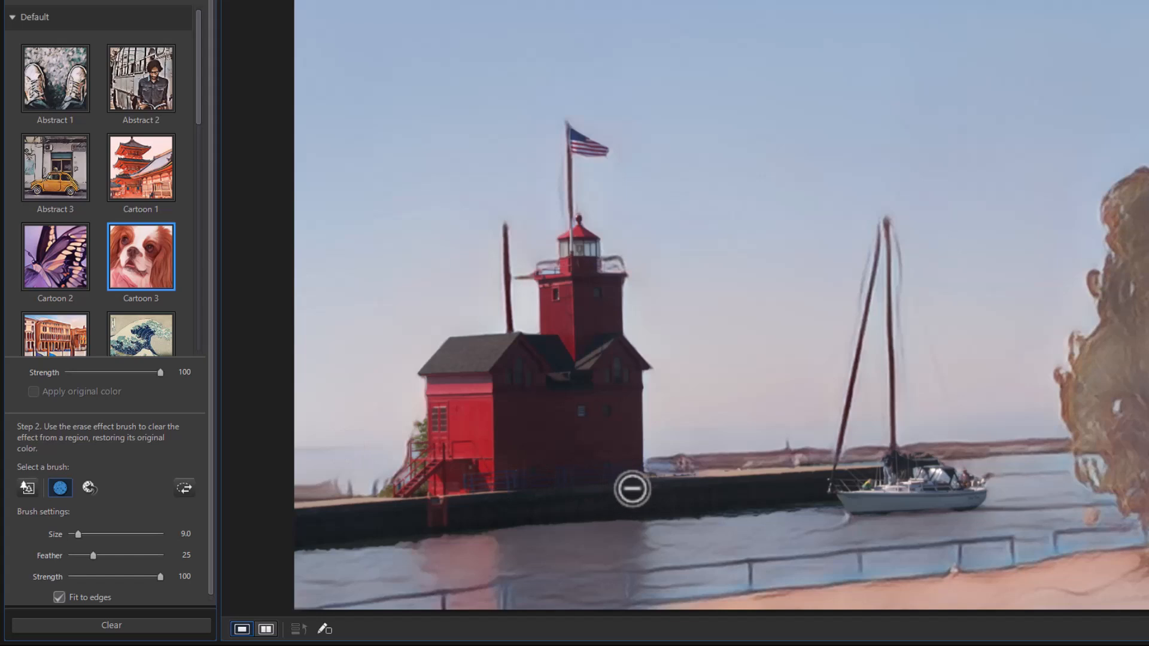
mouse_move(626, 487)
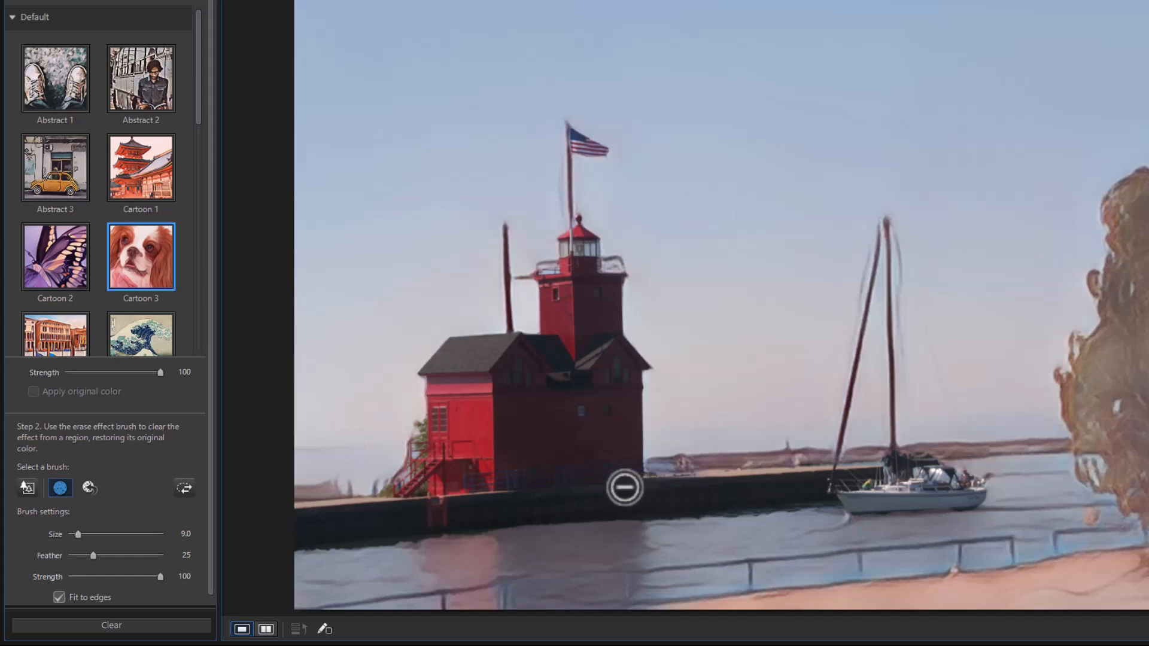
mouse_move(333, 492)
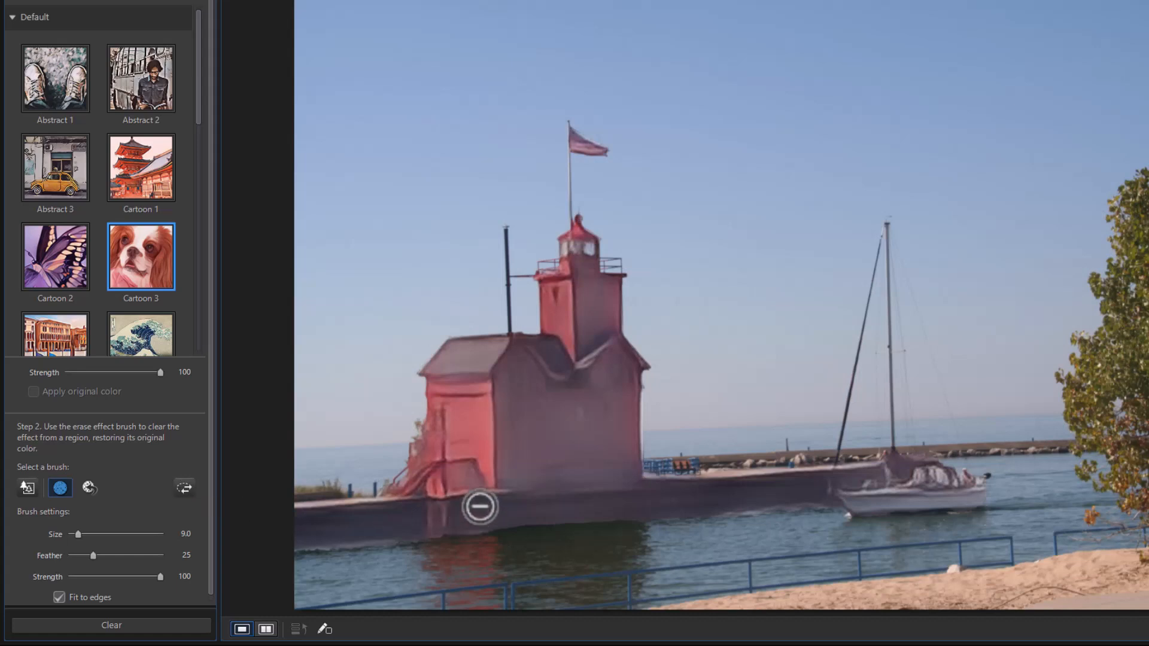
mouse_move(601, 487)
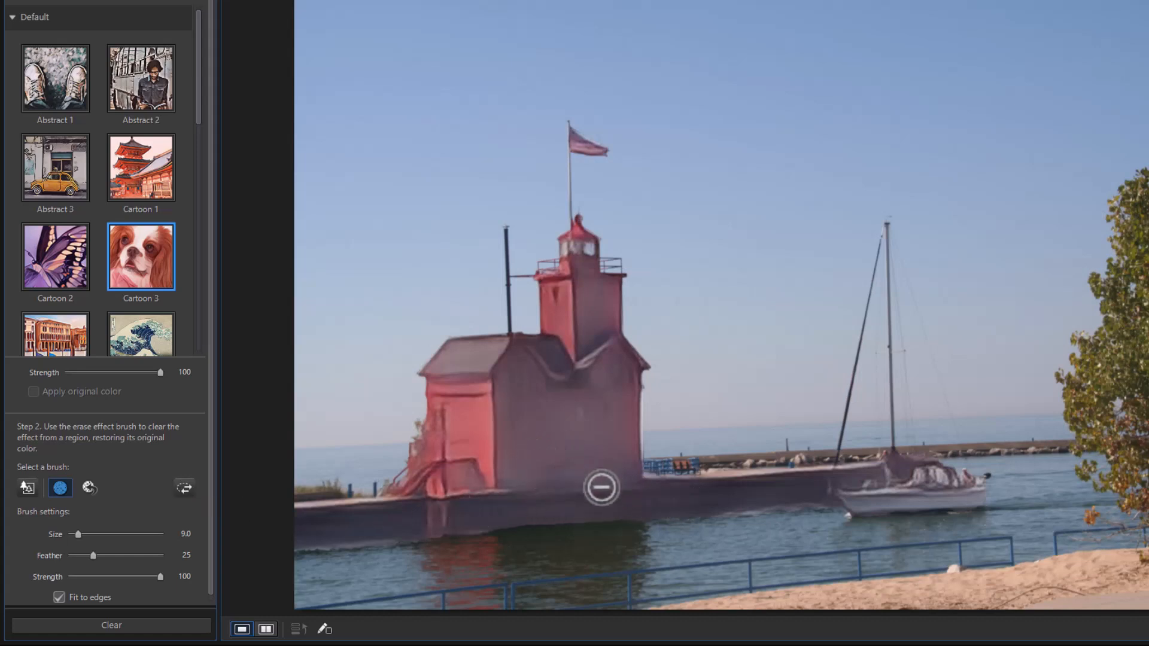
mouse_move(500, 491)
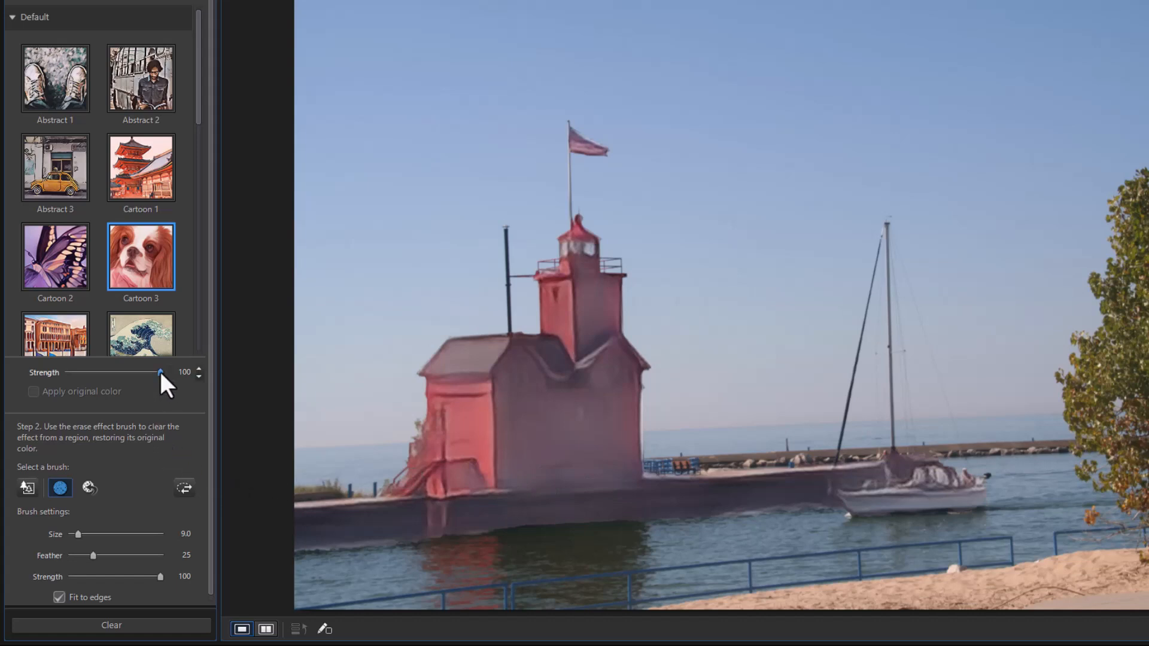
- Lower the Cartoon 3 strength to 50, then bring it back up to 66
left_click_drag(160, 372, 113, 372)
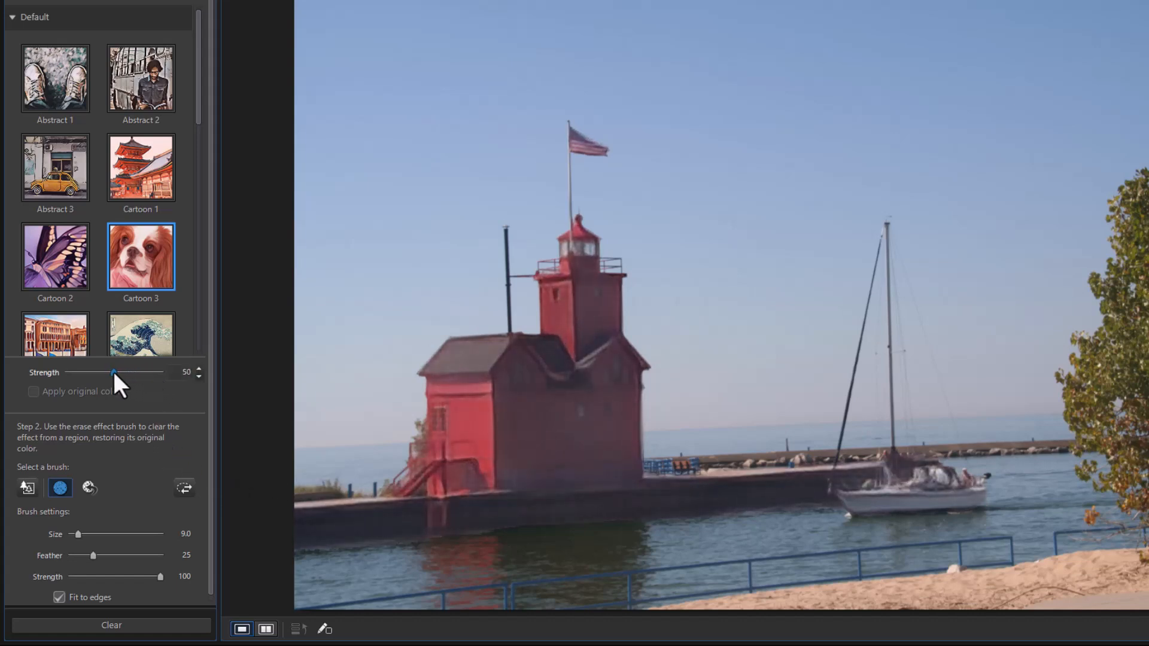
left_click_drag(114, 372, 129, 372)
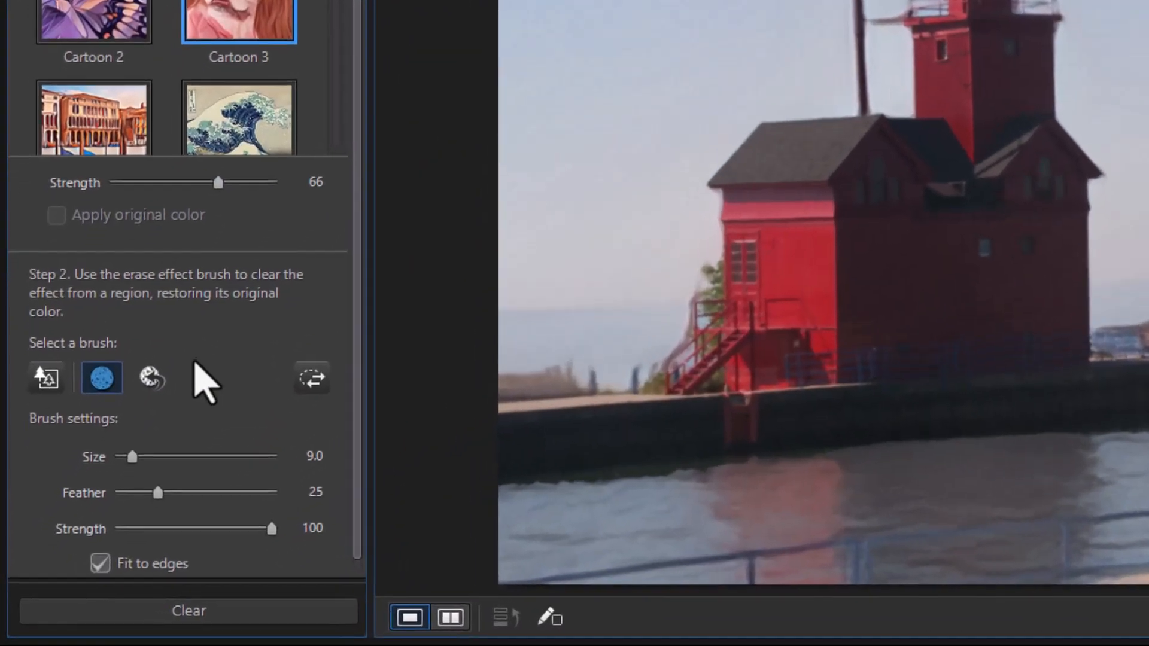
- Clear the cartoon effect and expand the Oil Paintings style category
left_click(188, 610)
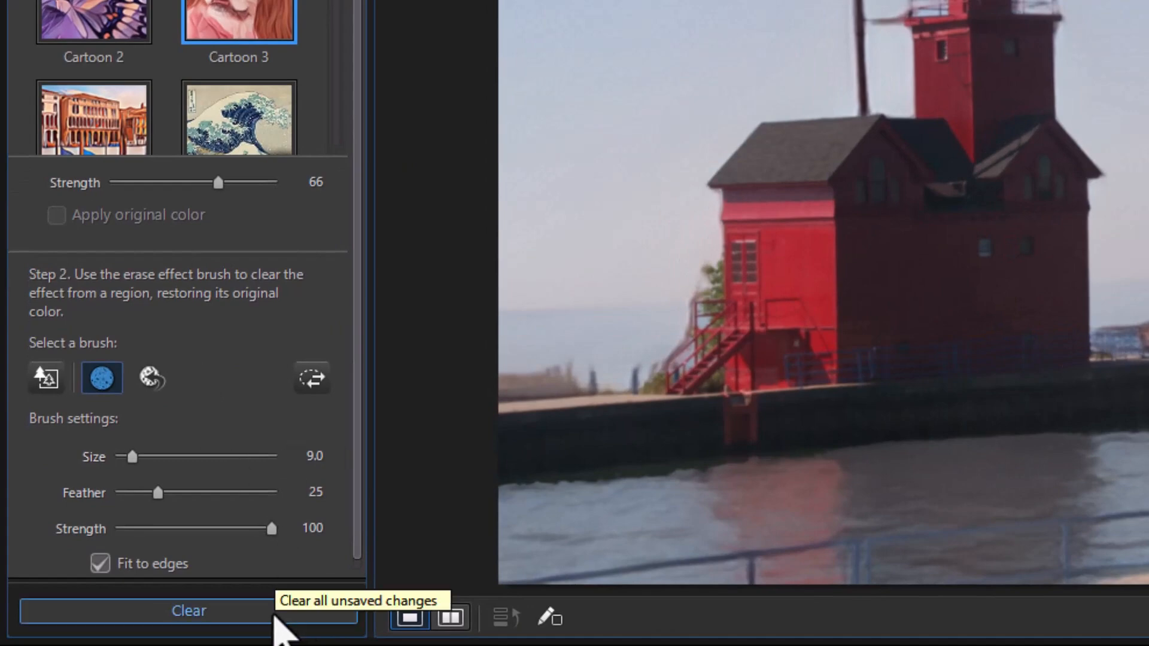
left_click(188, 610)
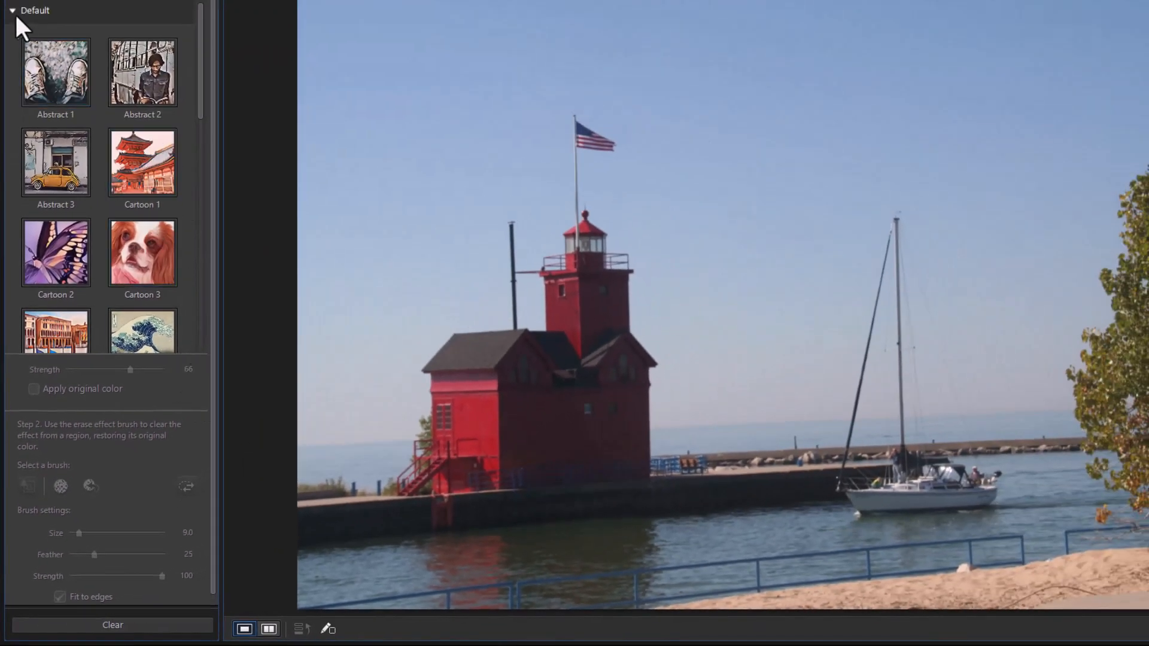
left_click(35, 10)
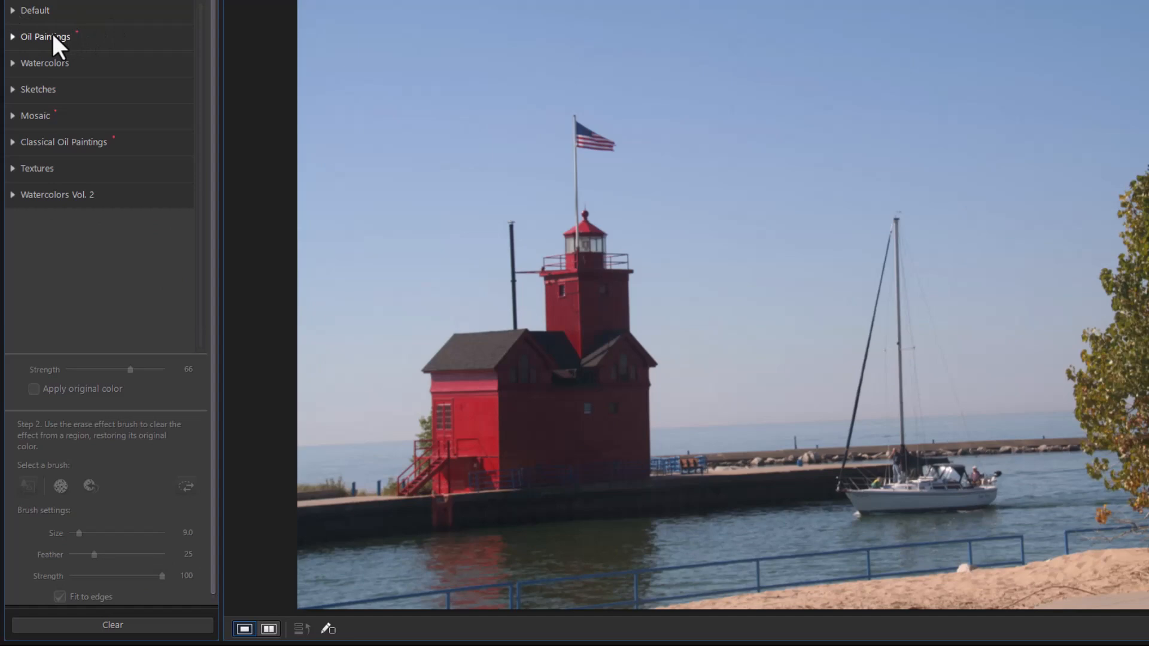
left_click(45, 37)
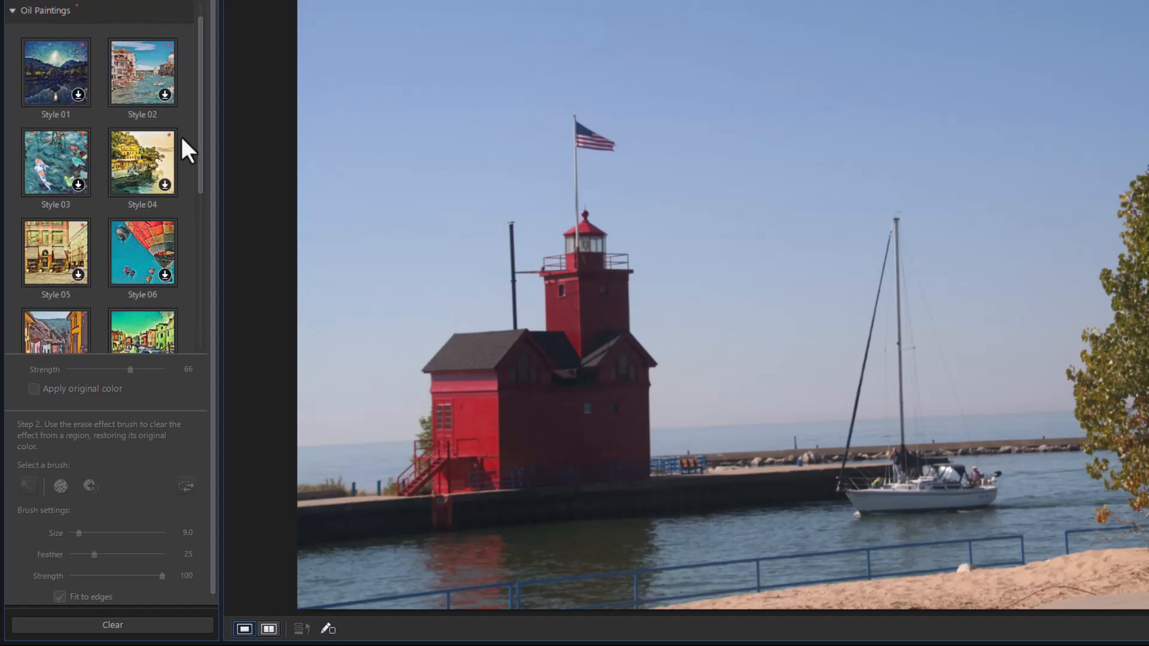
mouse_move(198, 191)
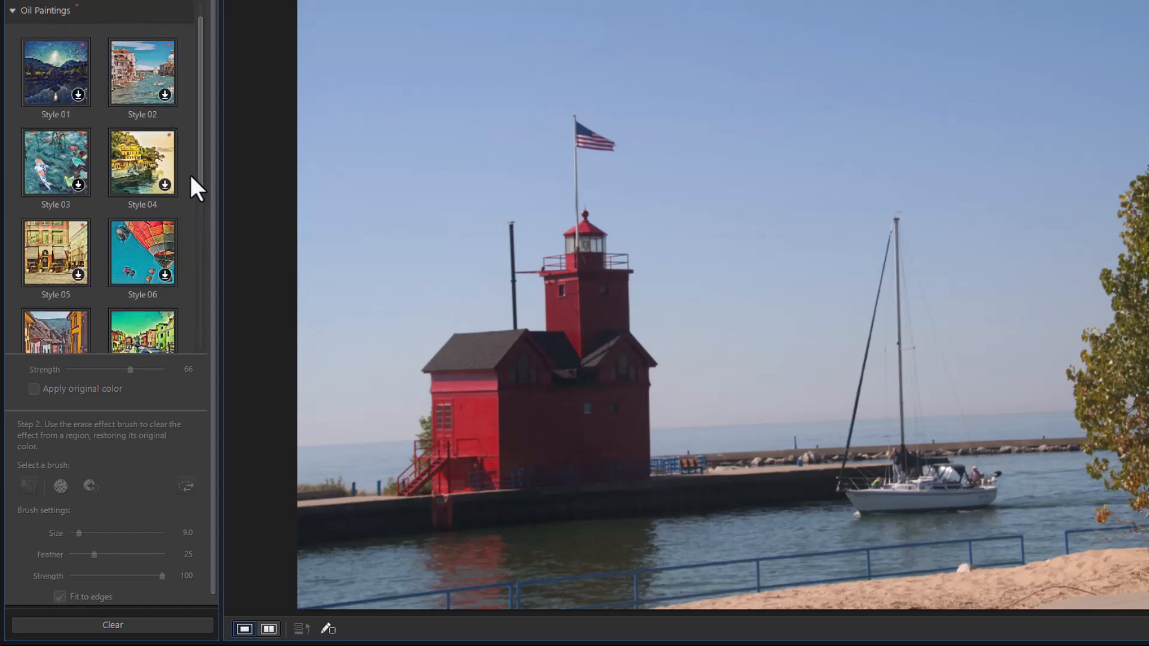
- Download and apply Oil Paintings Style 06, lowering its strength to 28
left_click(142, 252)
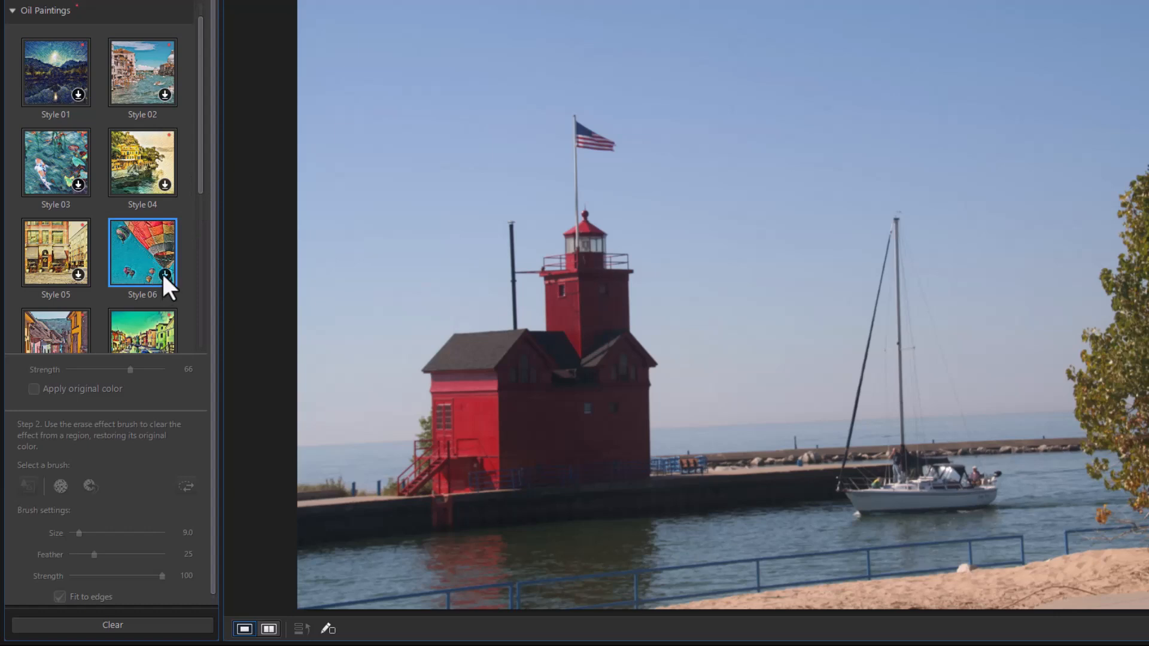
mouse_move(169, 286)
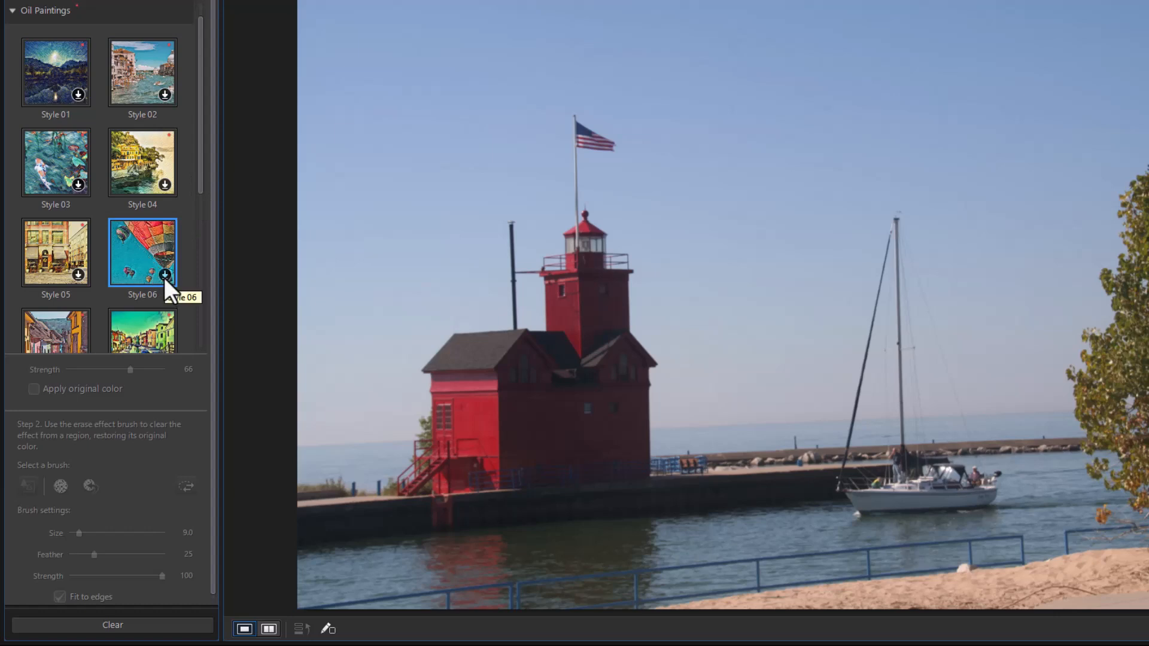
left_click(142, 252)
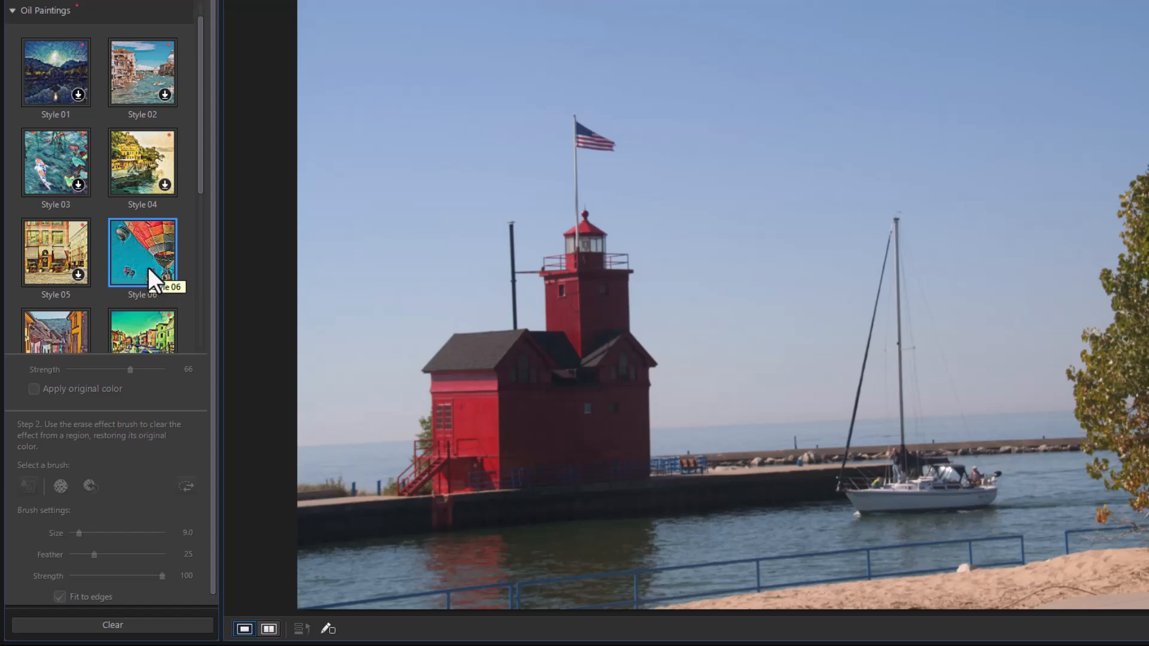
left_click(143, 252)
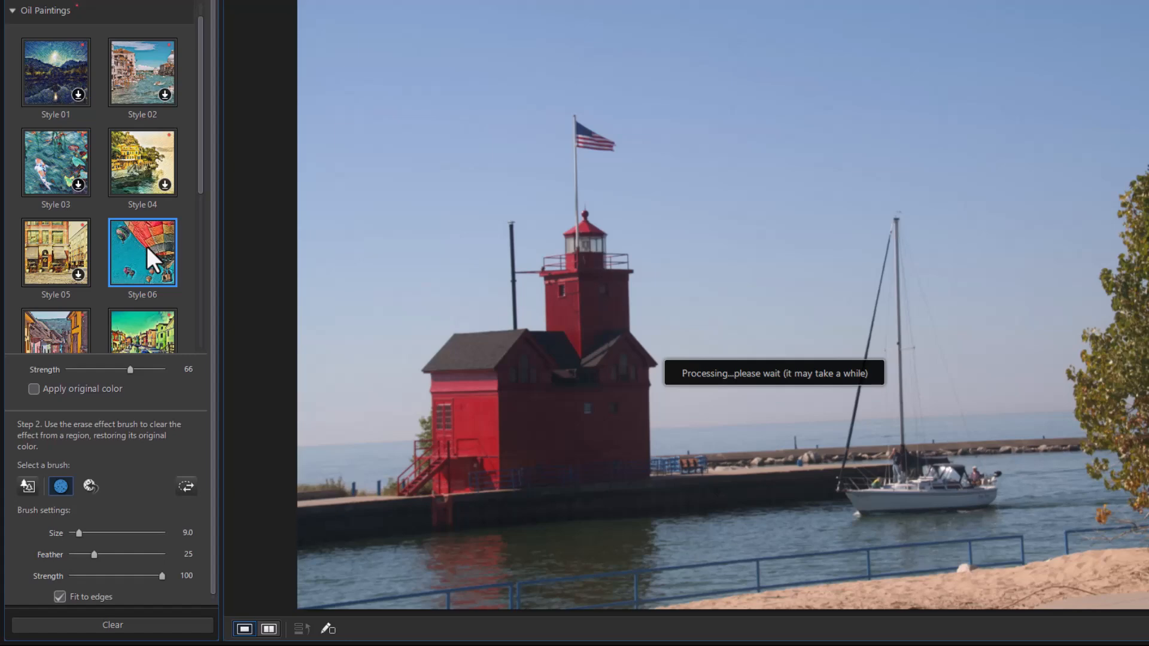
left_click(142, 252)
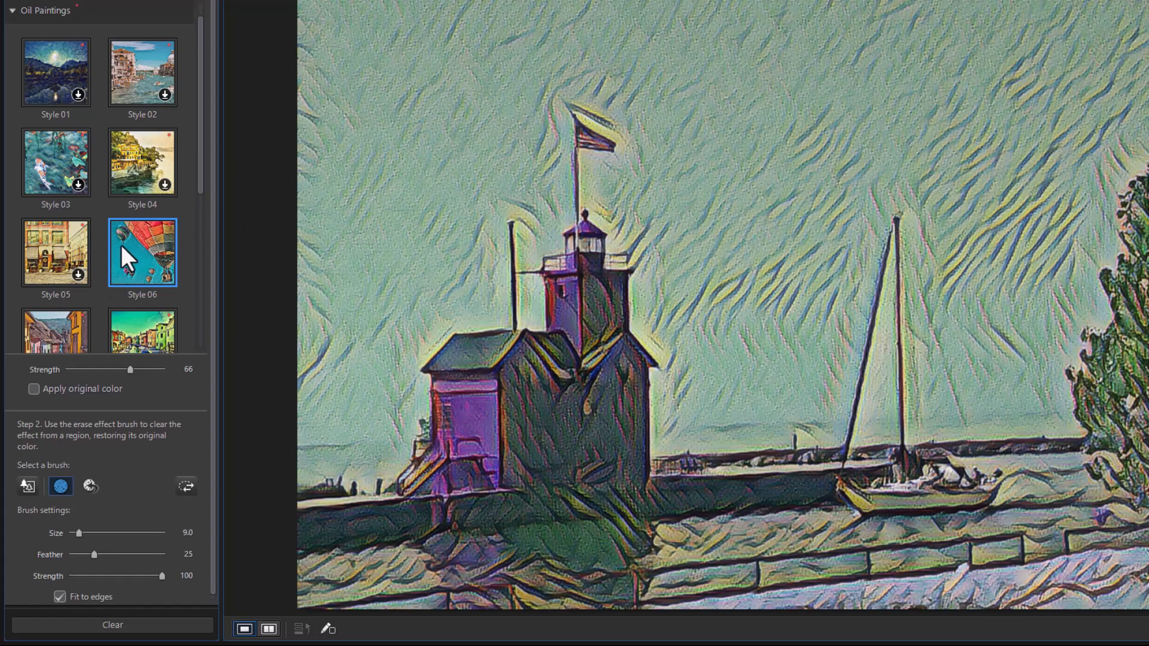
left_click_drag(130, 369, 155, 369)
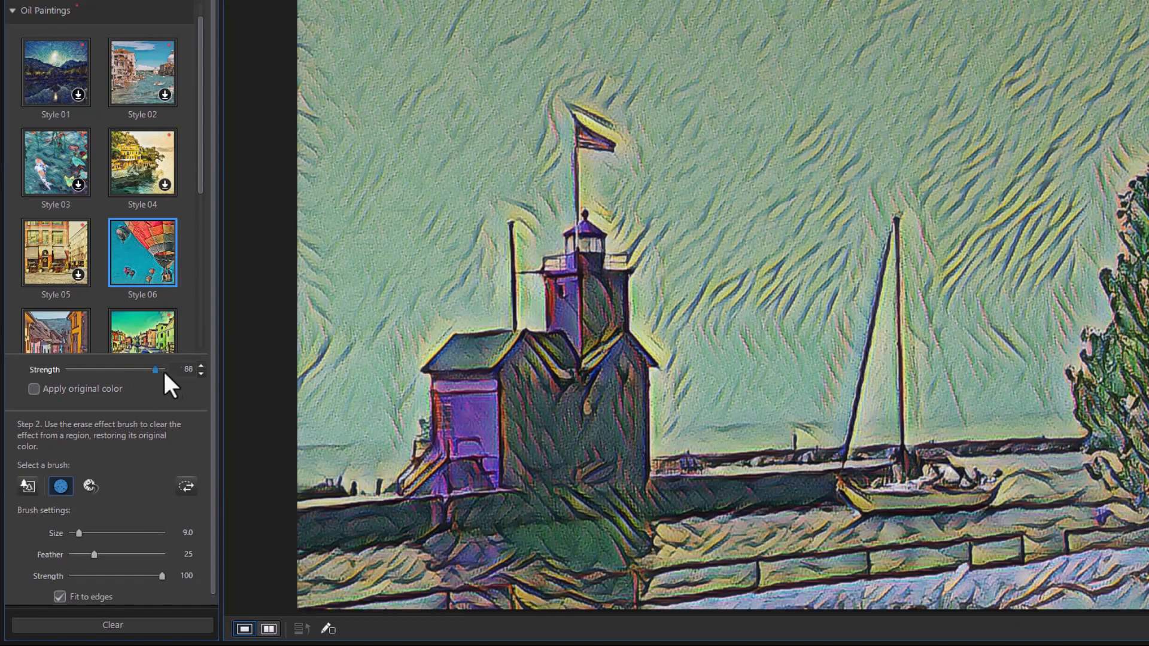
left_click_drag(153, 370, 123, 369)
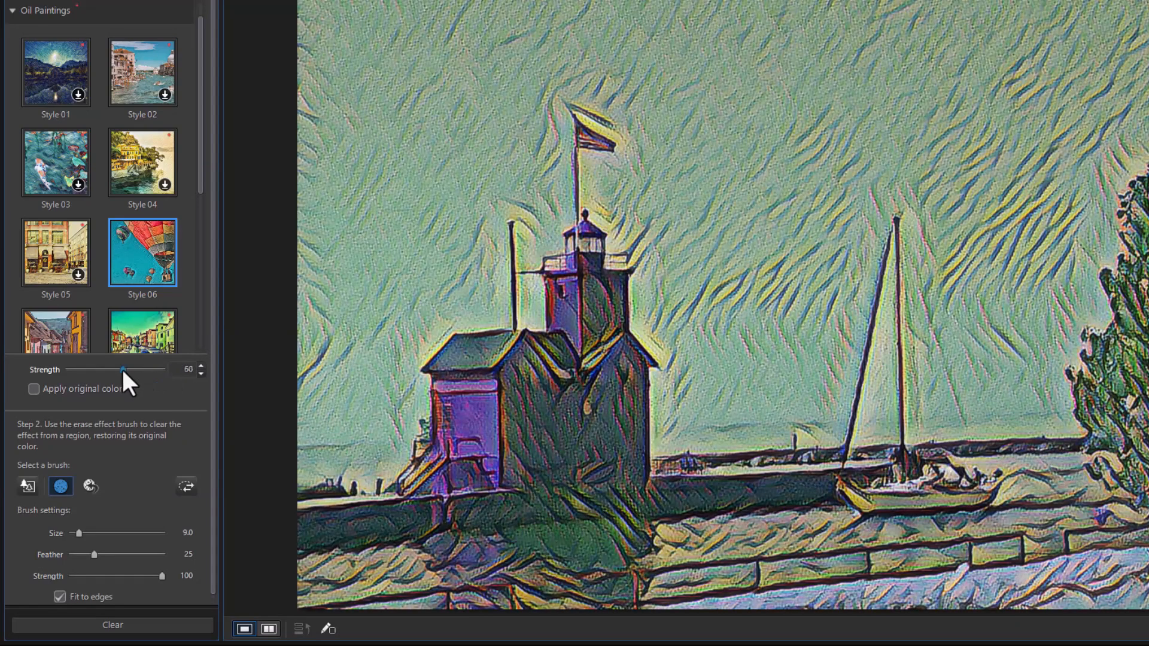
left_click_drag(123, 369, 94, 369)
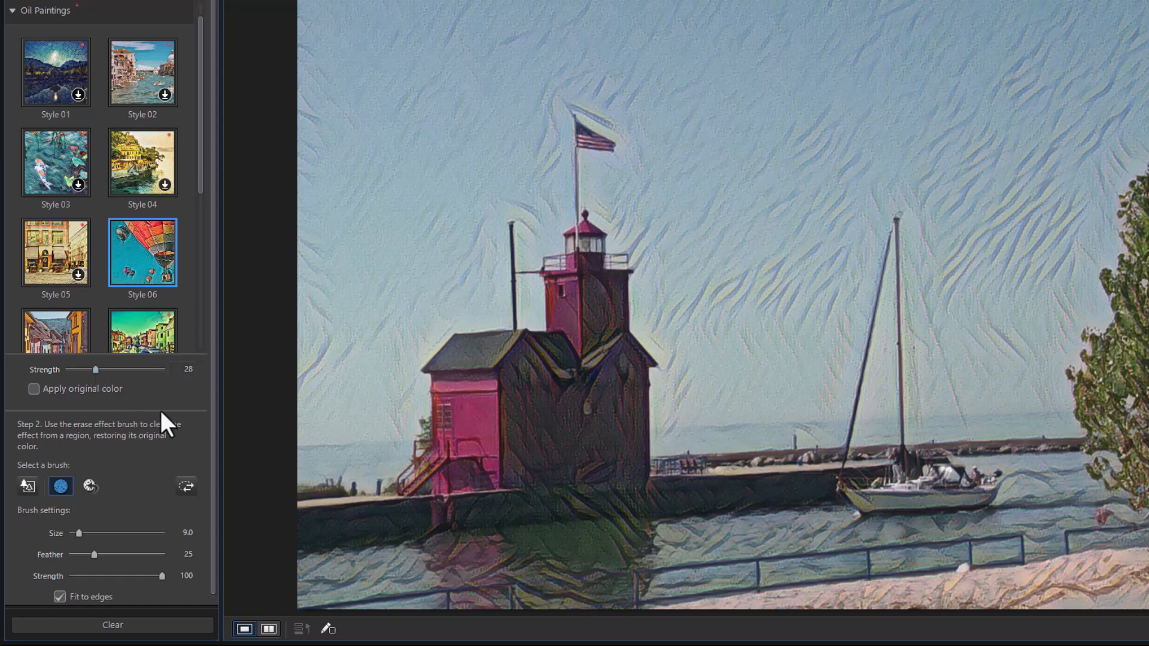
- Scroll to the Watercolors group, apply Style 09 and set its strength to 45
scroll("down", 3)
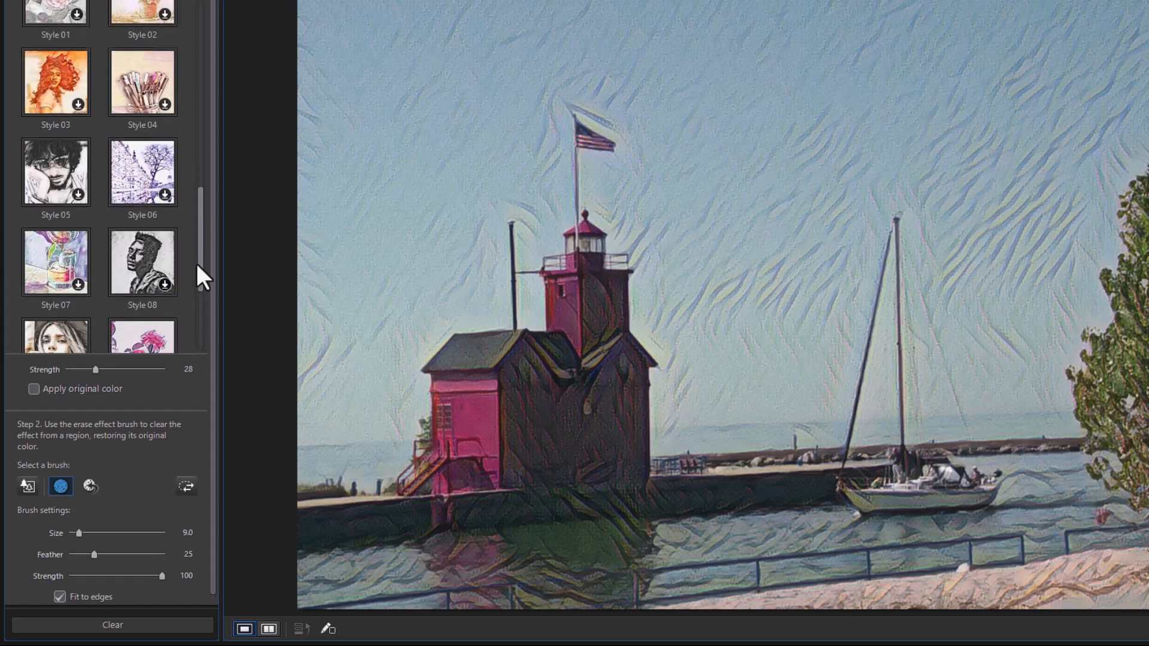
scroll("down", 3)
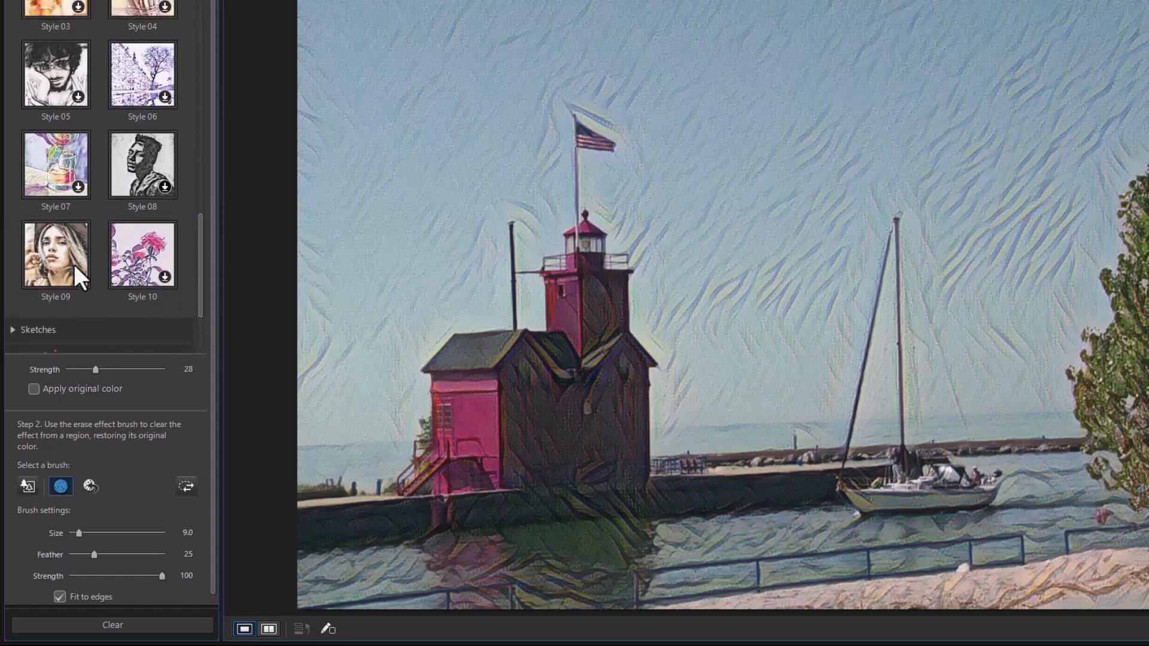
left_click(56, 254)
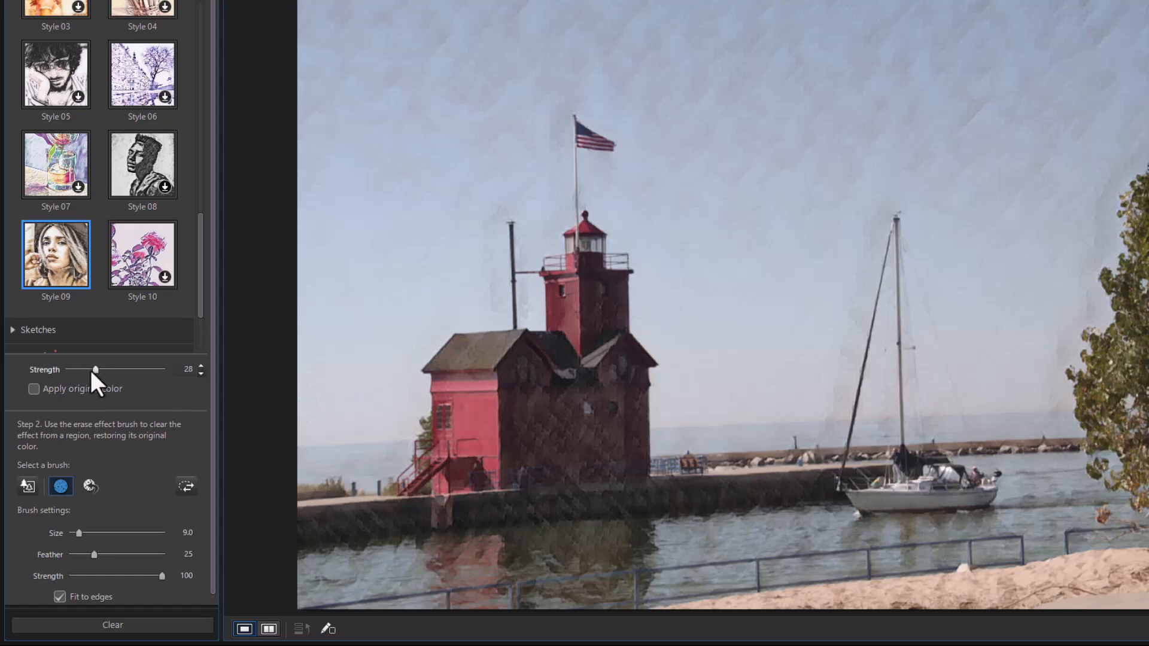
left_click_drag(94, 368, 111, 368)
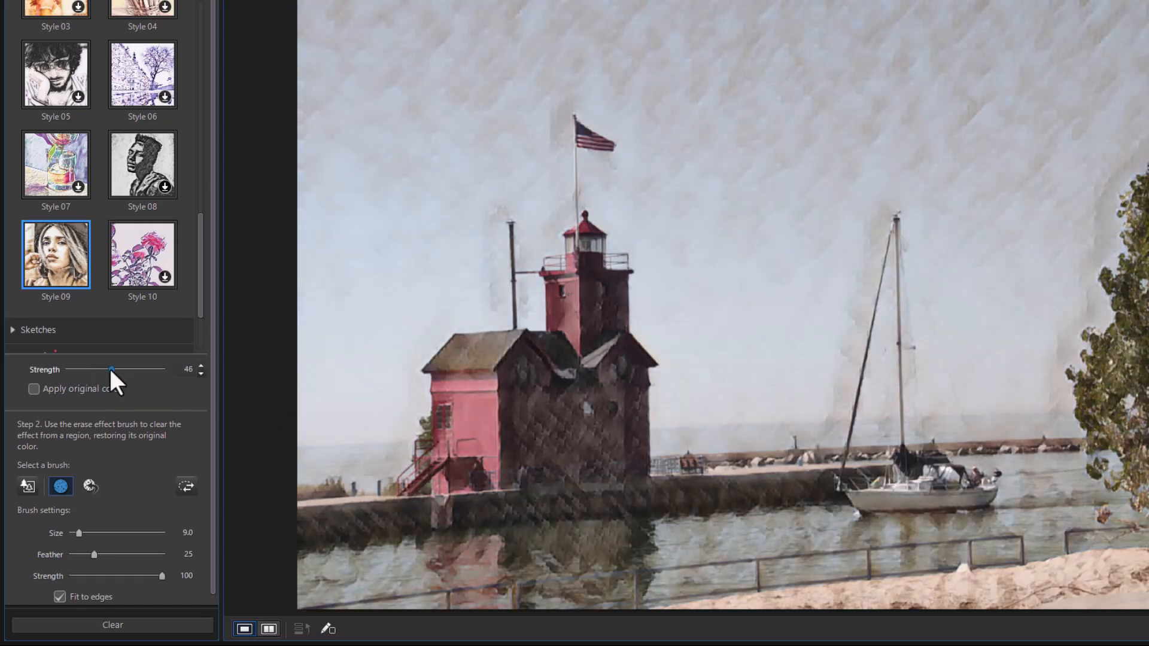
left_click_drag(111, 369, 110, 369)
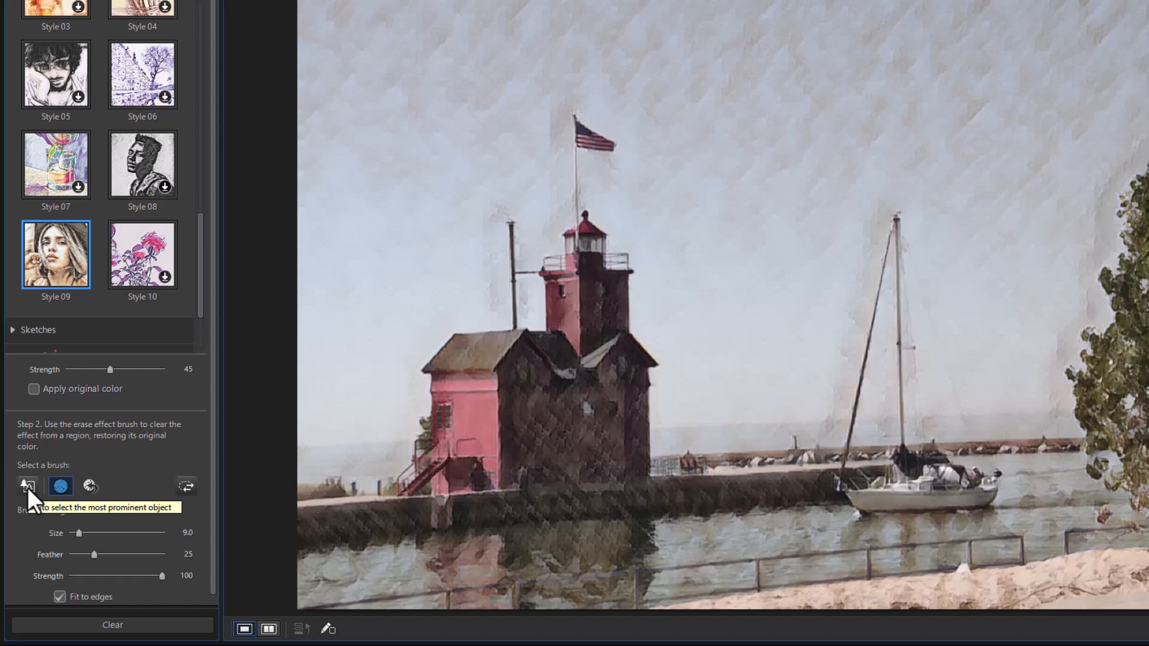
- Switch to the smart select brush to auto-pick the sailboat for effect erasing
left_click(61, 485)
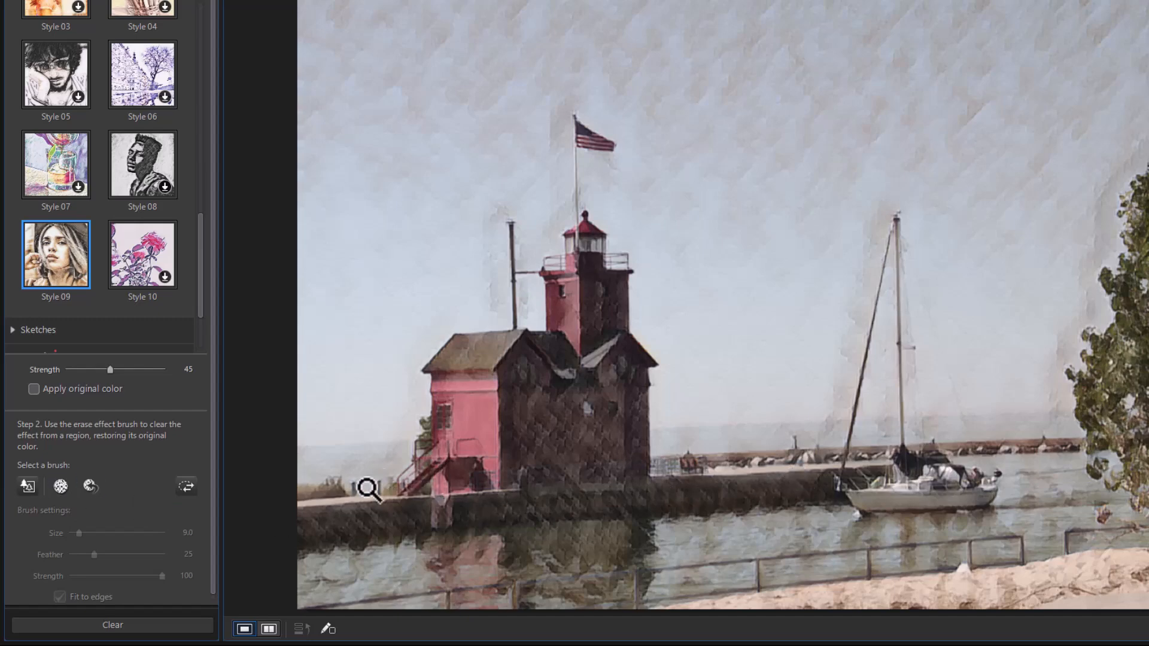
left_click(60, 487)
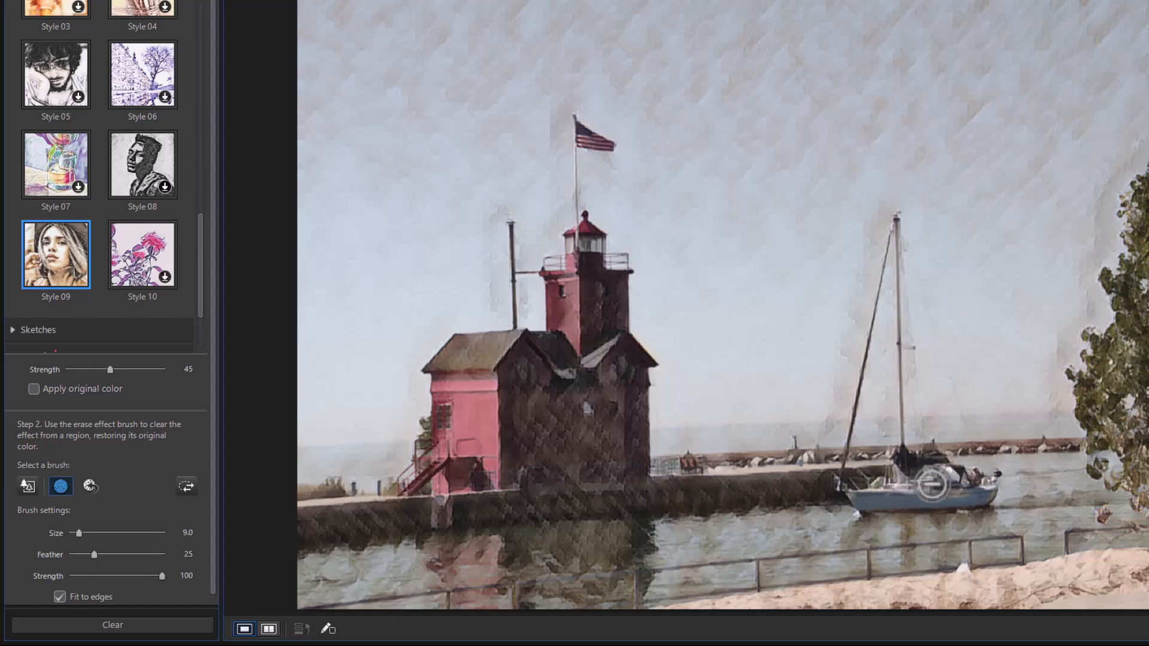
mouse_move(943, 496)
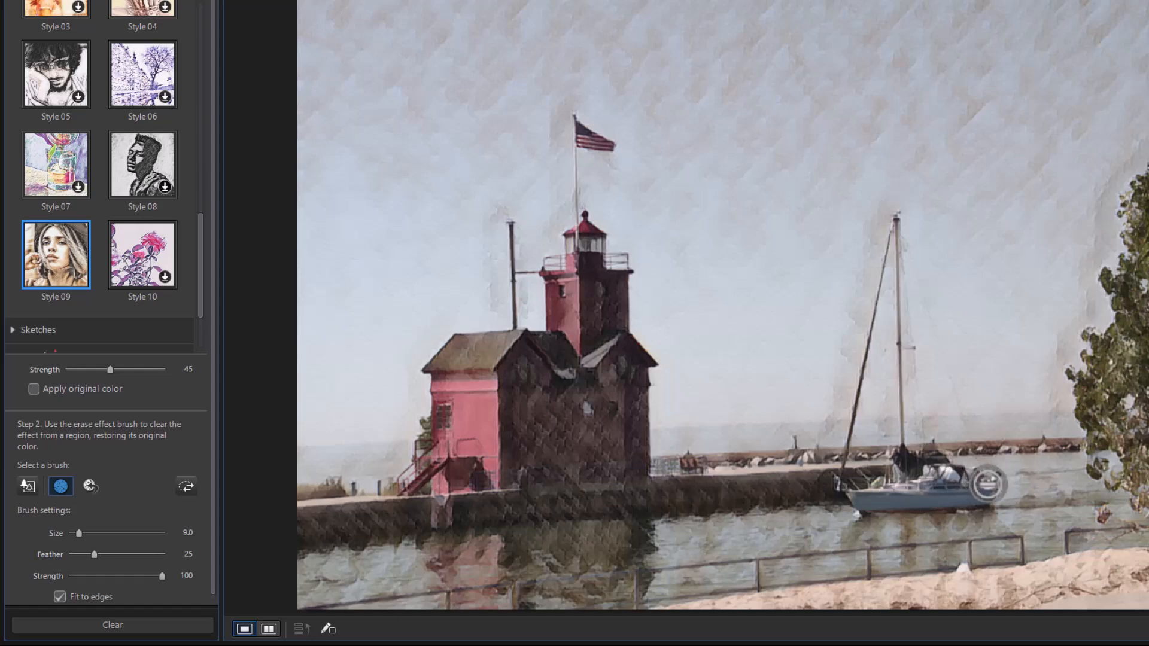
mouse_move(894, 499)
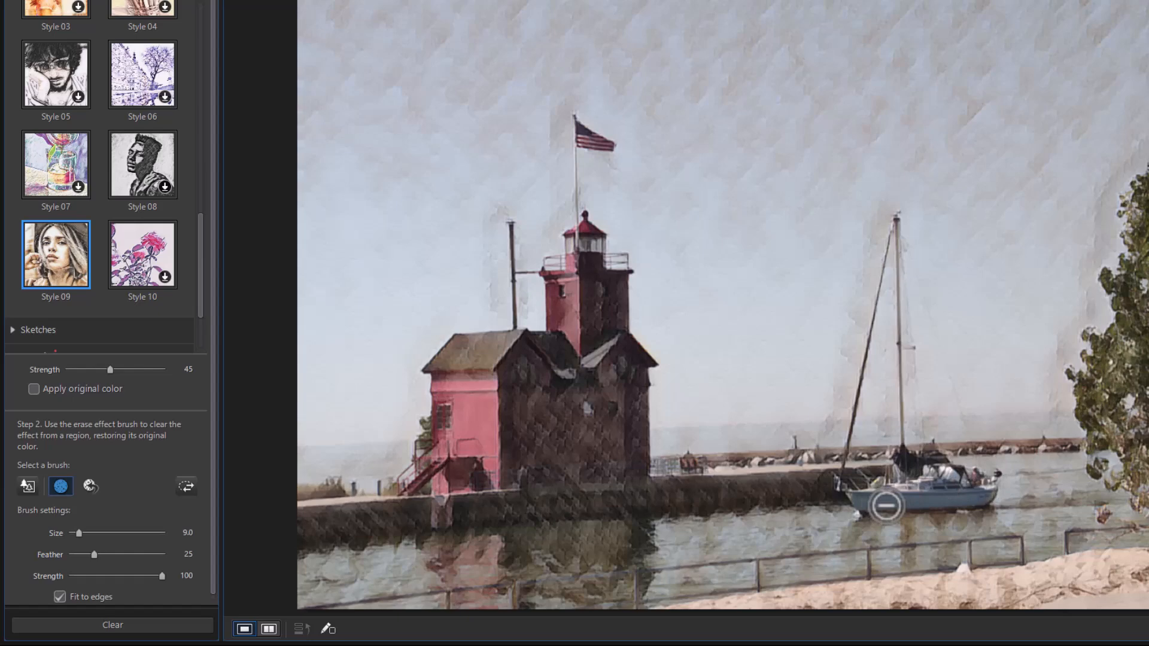
mouse_move(851, 524)
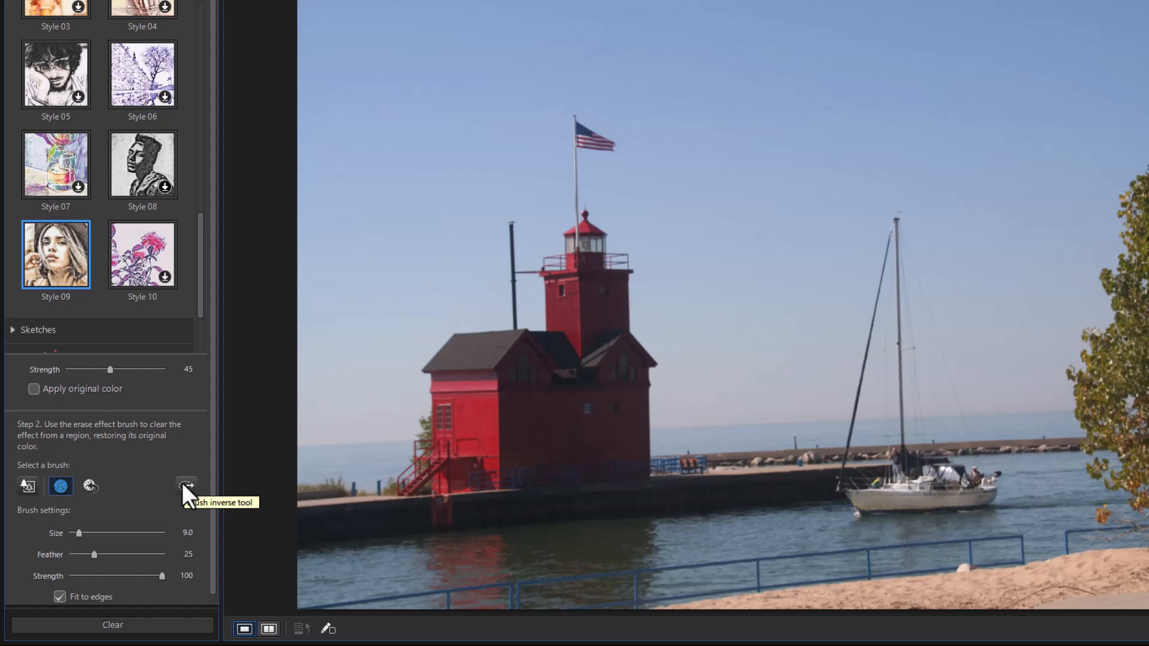
- Erase the Style 09 effect from the sailboat so it shows the original photo
left_click(186, 486)
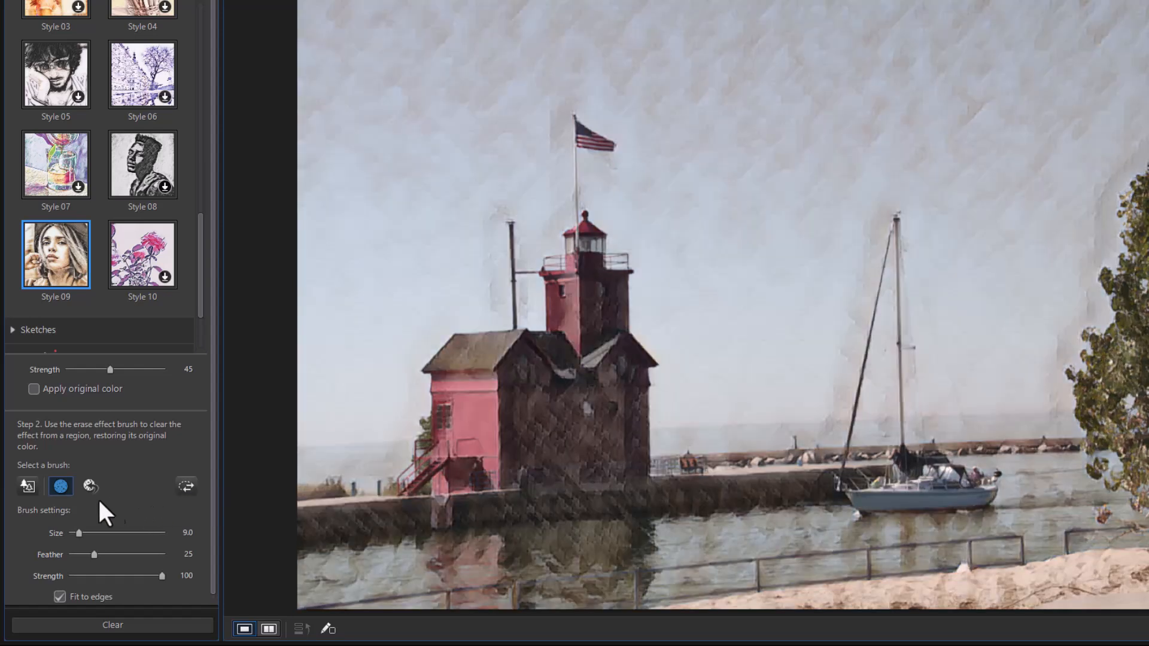
mouse_move(89, 485)
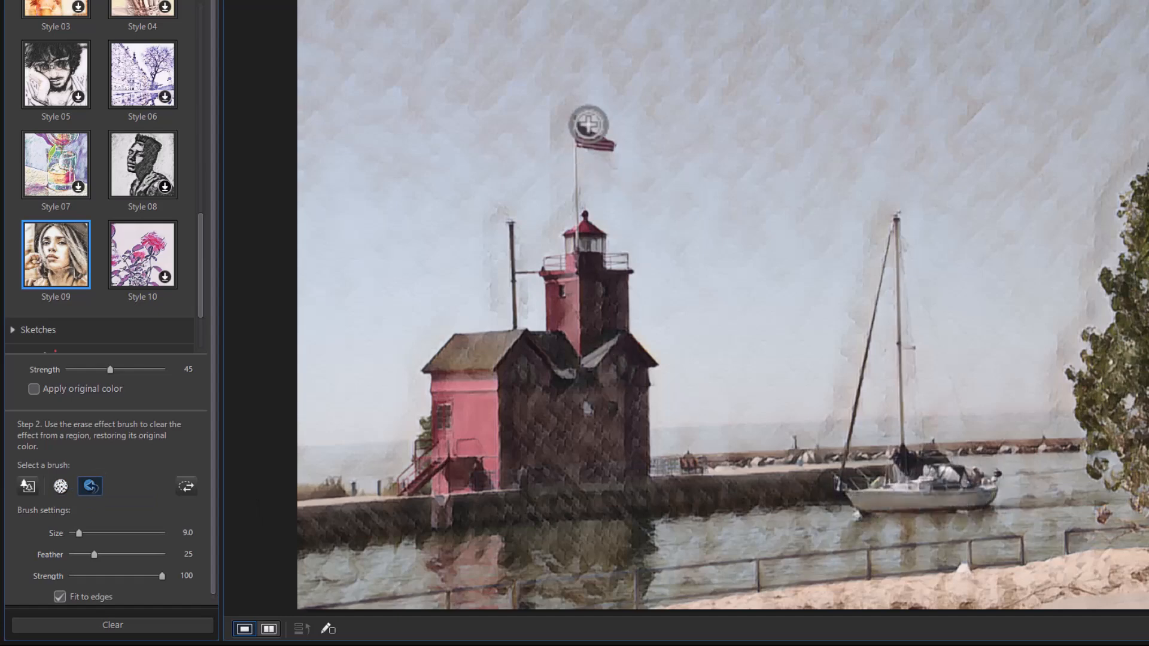
mouse_move(607, 144)
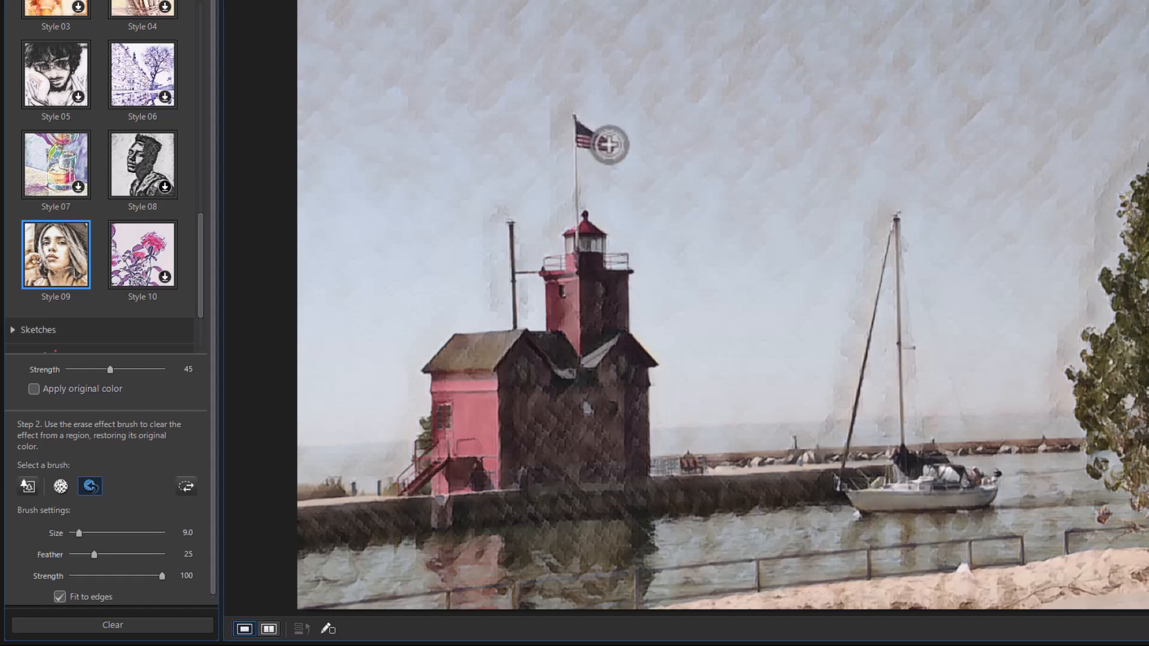
mouse_move(648, 375)
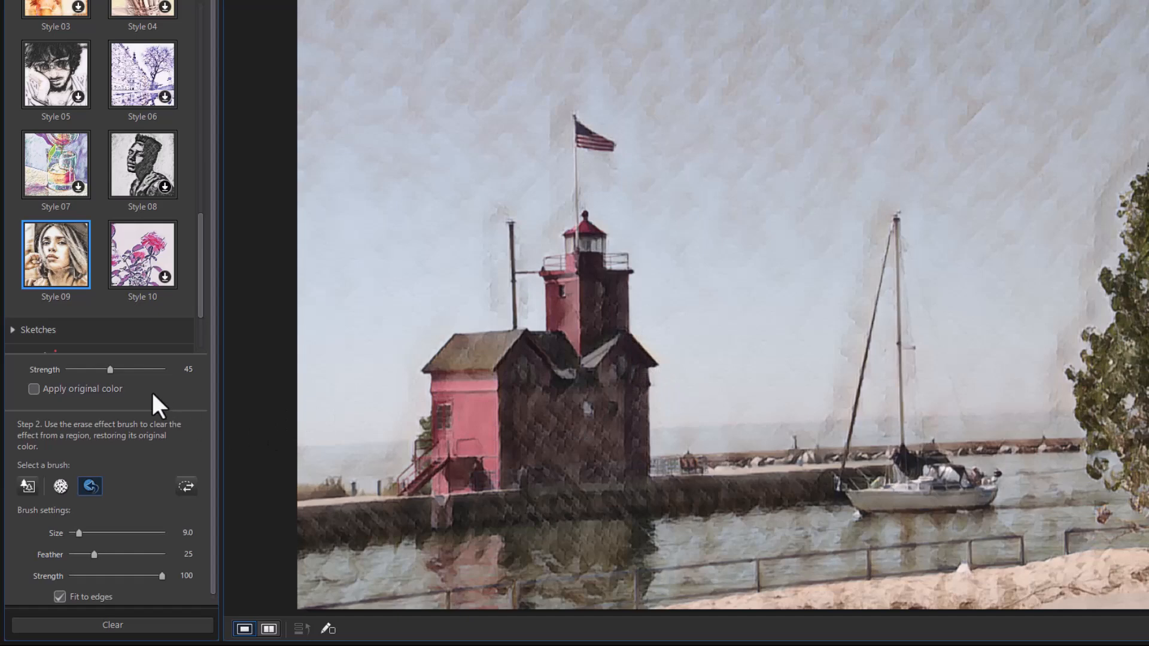
mouse_move(149, 473)
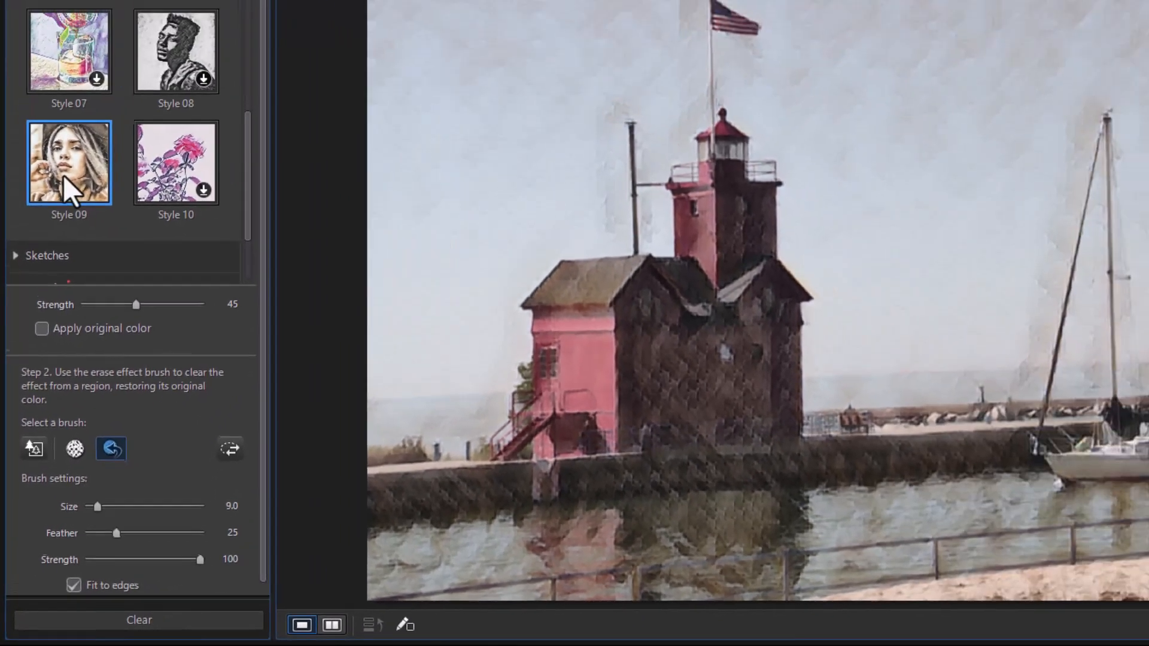
left_click(41, 349)
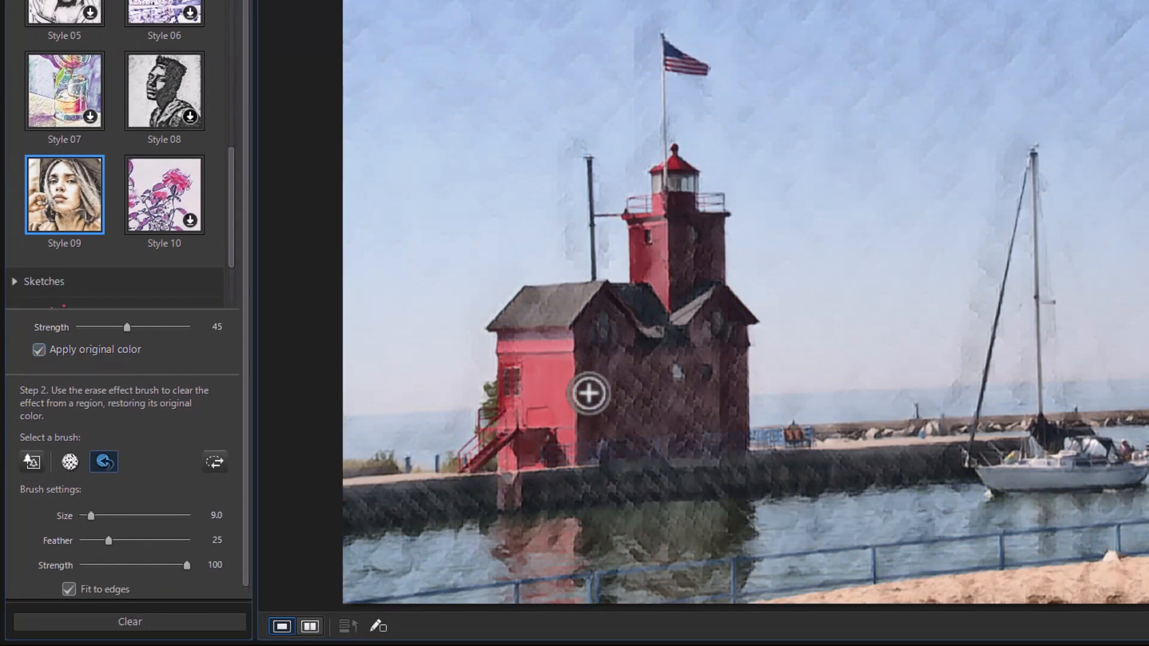
left_click(39, 349)
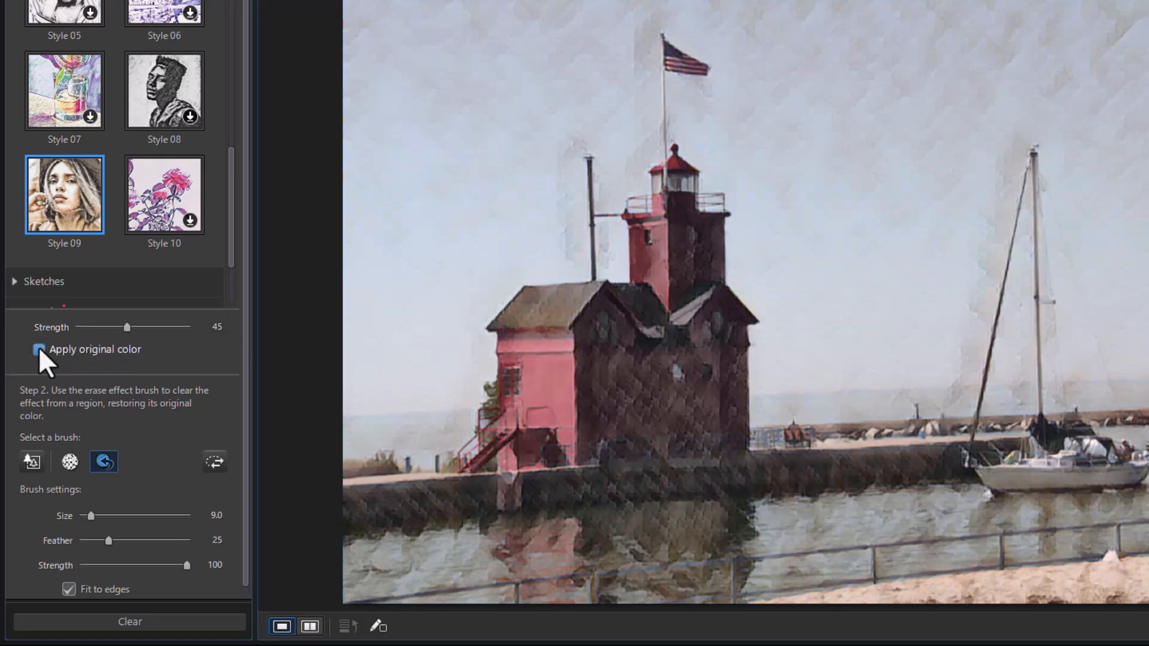
left_click(39, 349)
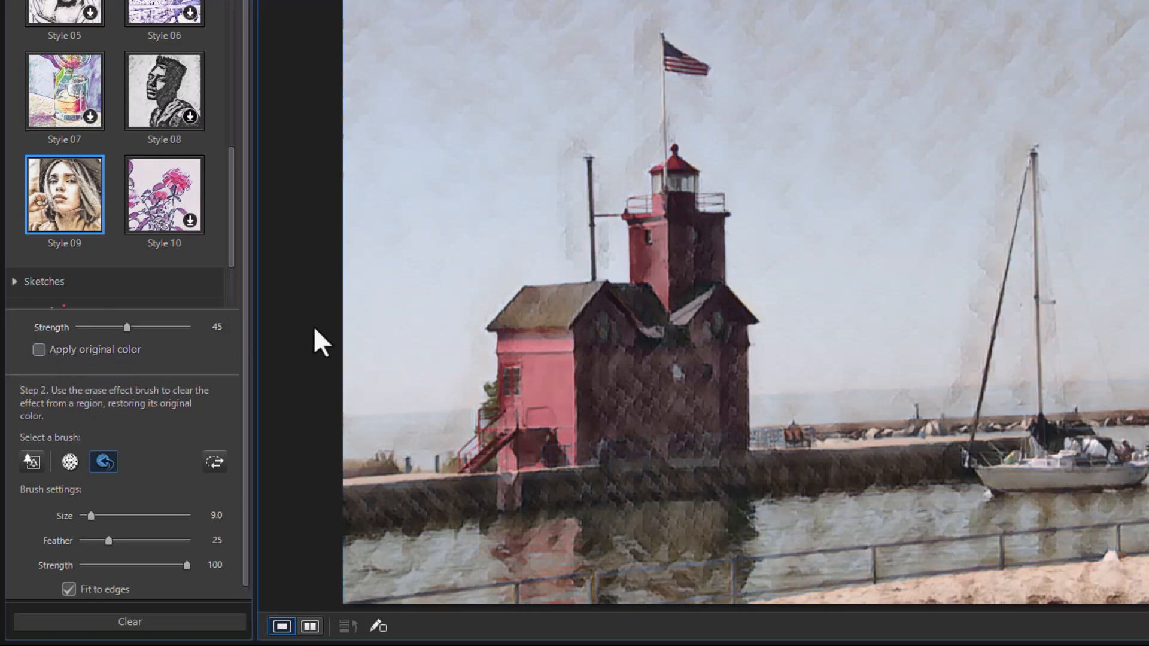
mouse_move(231, 257)
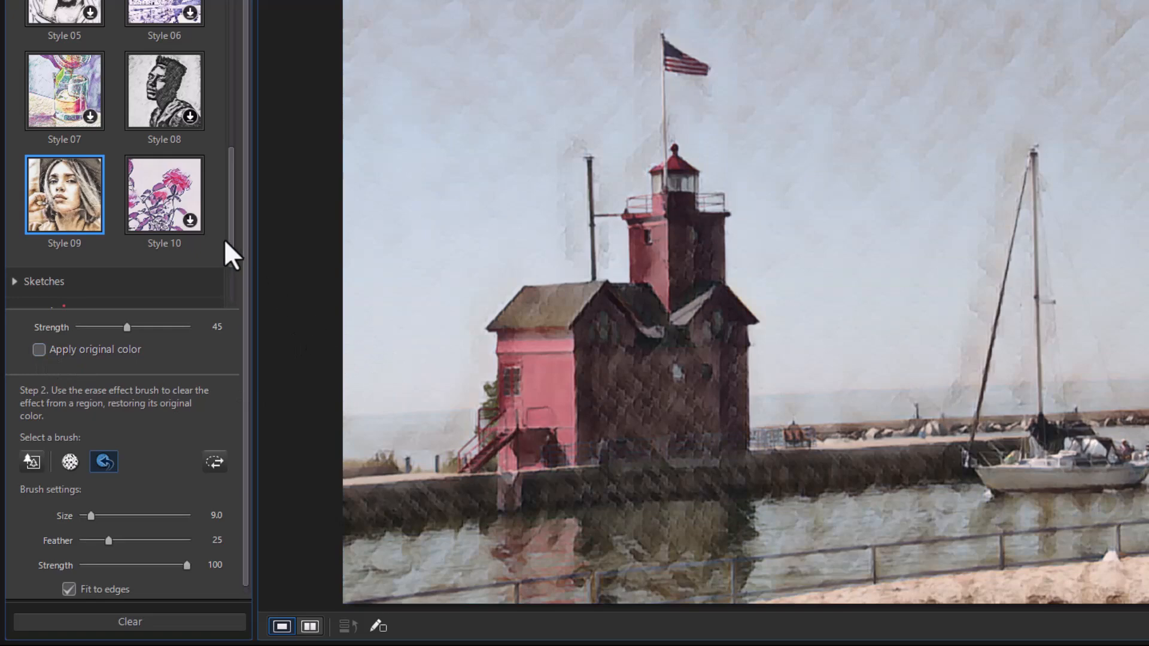
- Scroll to Sketches and drag Style 02's strength from 100 to 22, then up to 62
scroll("down", 3)
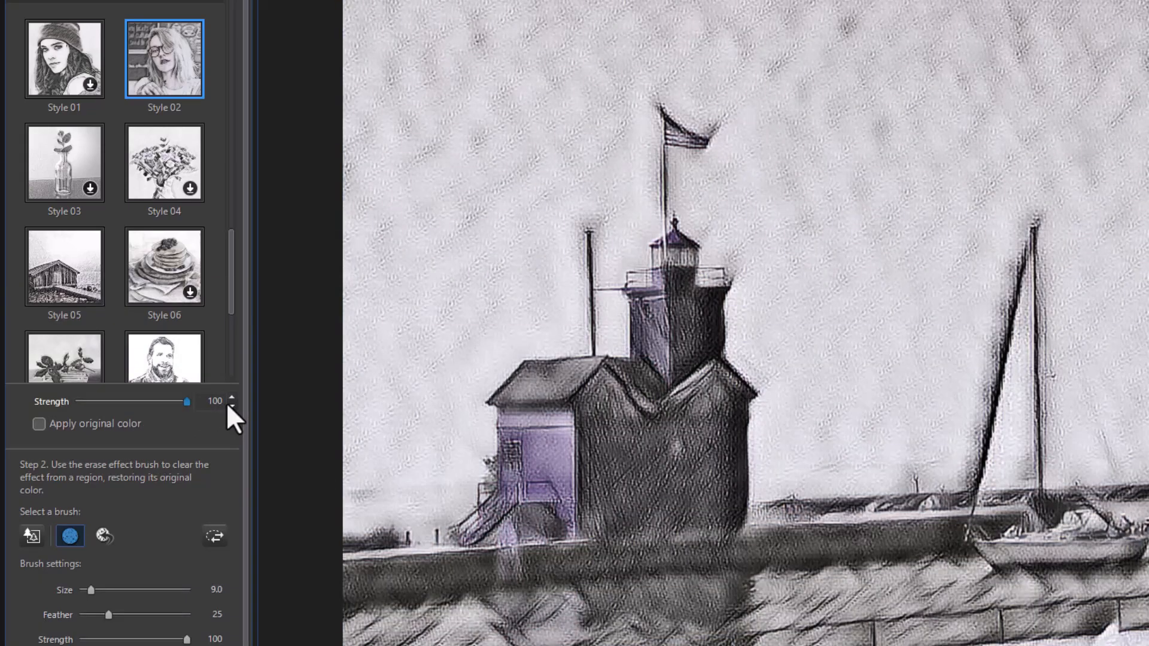
left_click_drag(188, 400, 101, 401)
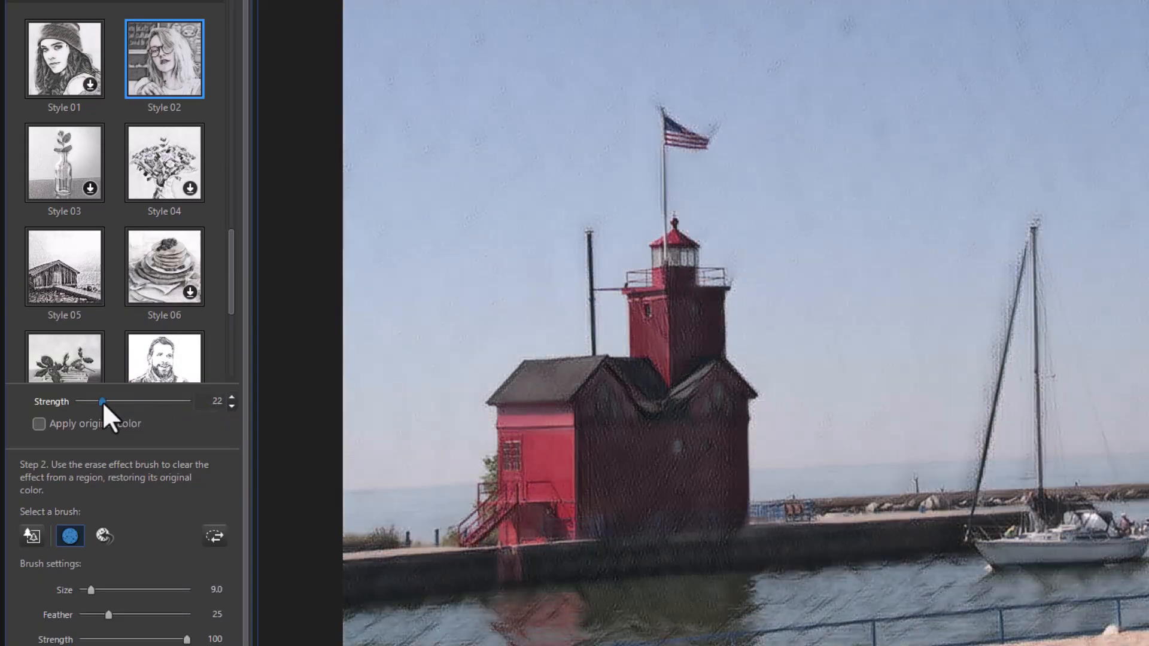
left_click_drag(101, 402, 143, 401)
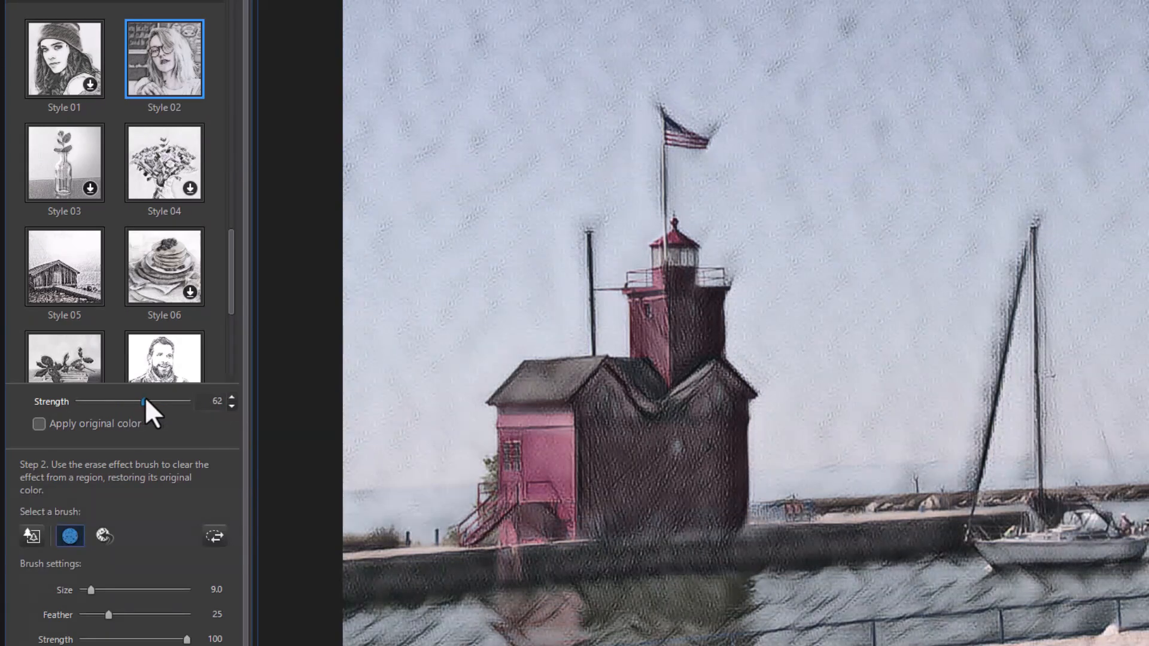
scroll("down", 3)
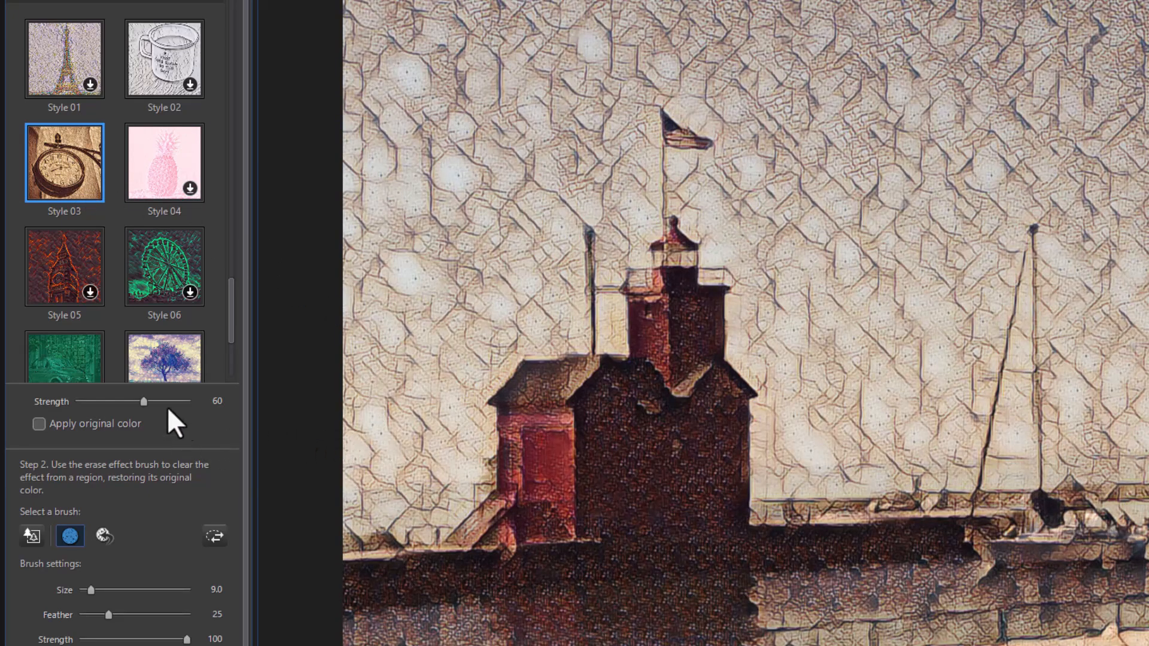
- Sweep the Style 03 texture strength between 21 and full before settling at 44
left_click_drag(143, 401, 128, 401)
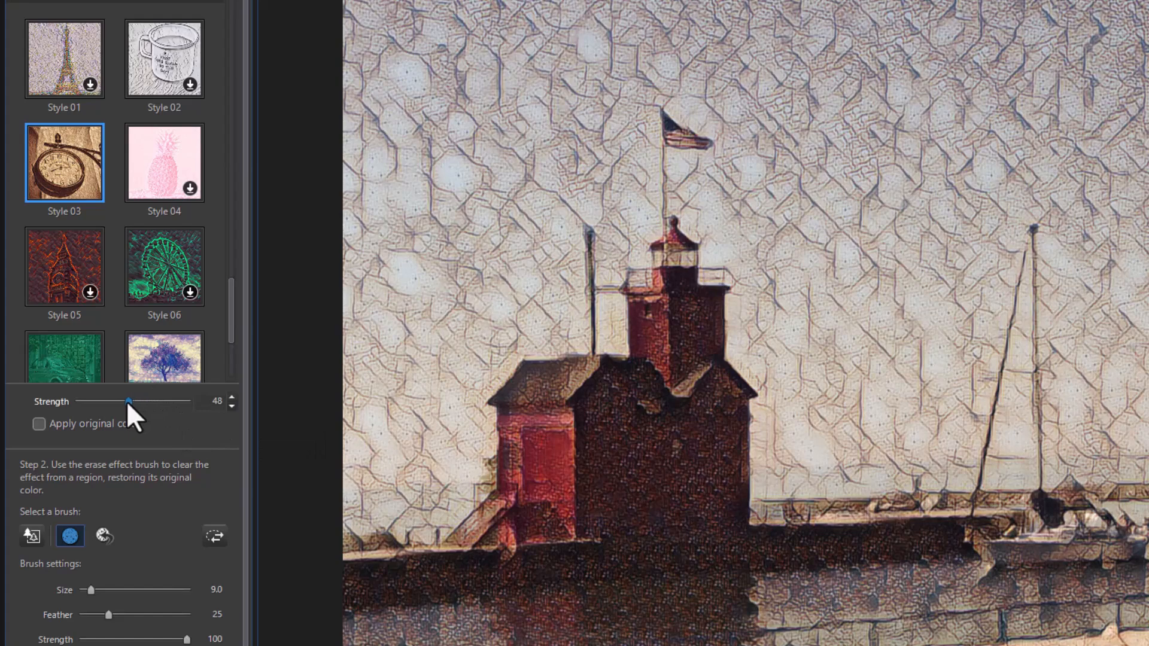
left_click_drag(128, 401, 88, 401)
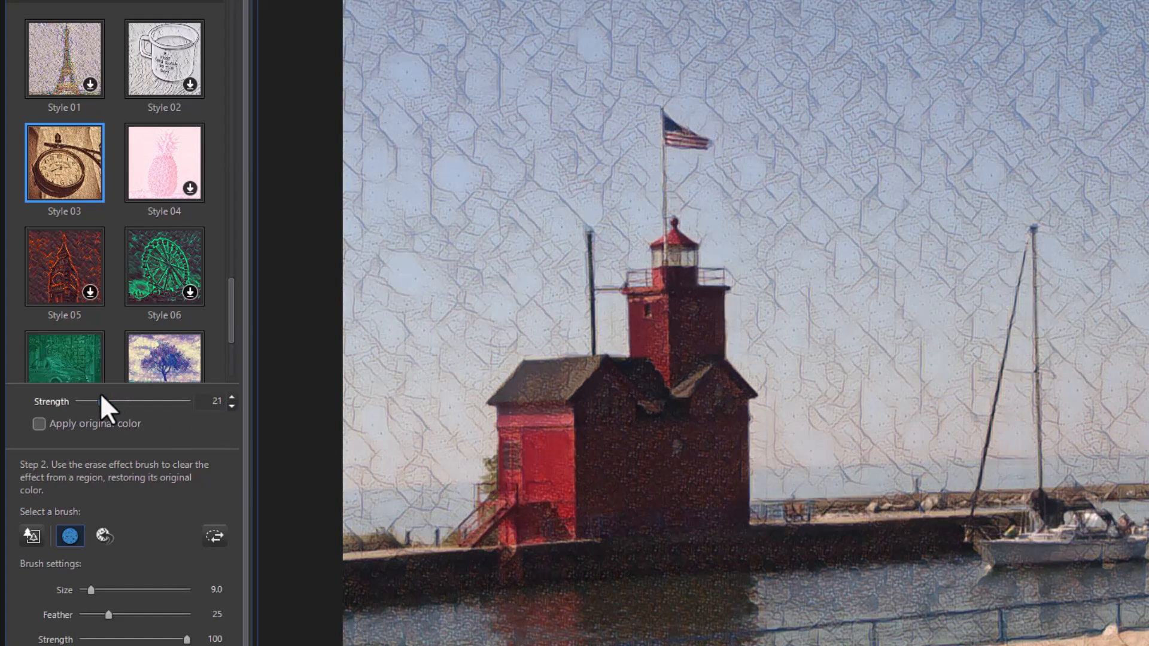
left_click_drag(94, 401, 133, 402)
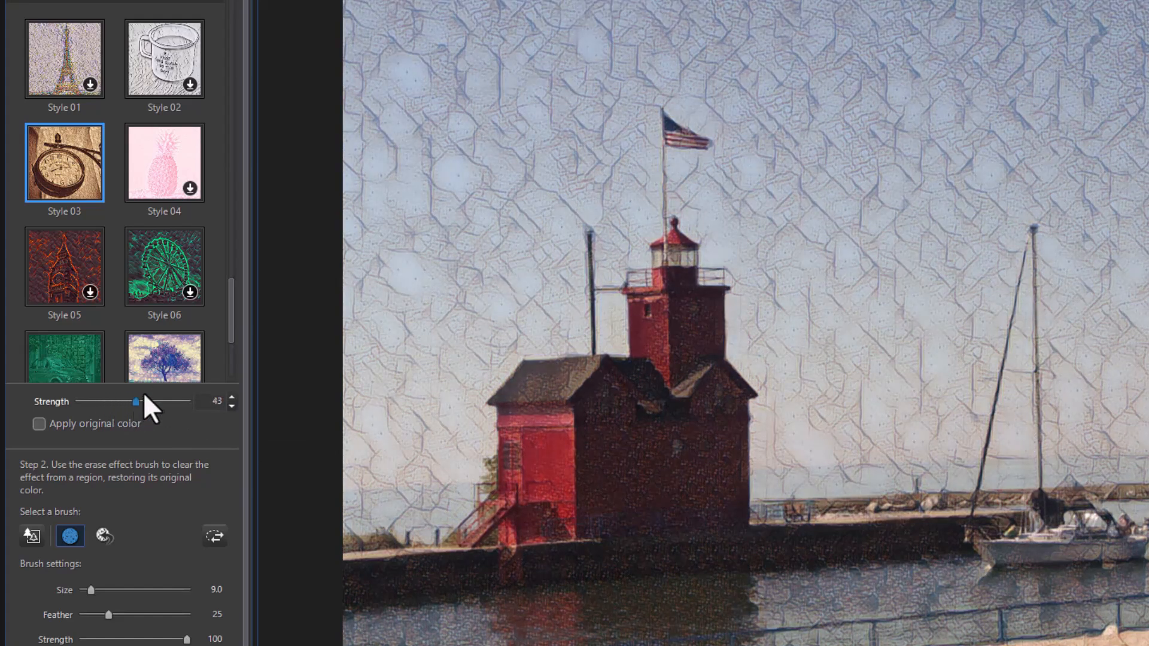
left_click_drag(134, 402, 185, 401)
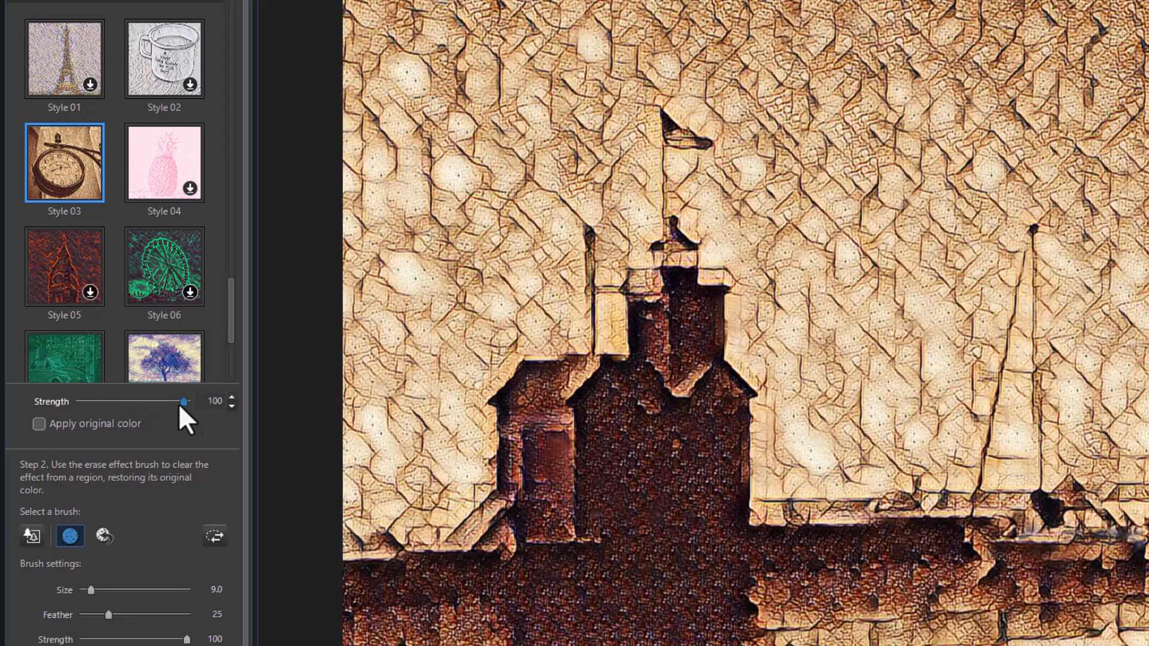
left_click_drag(183, 401, 111, 401)
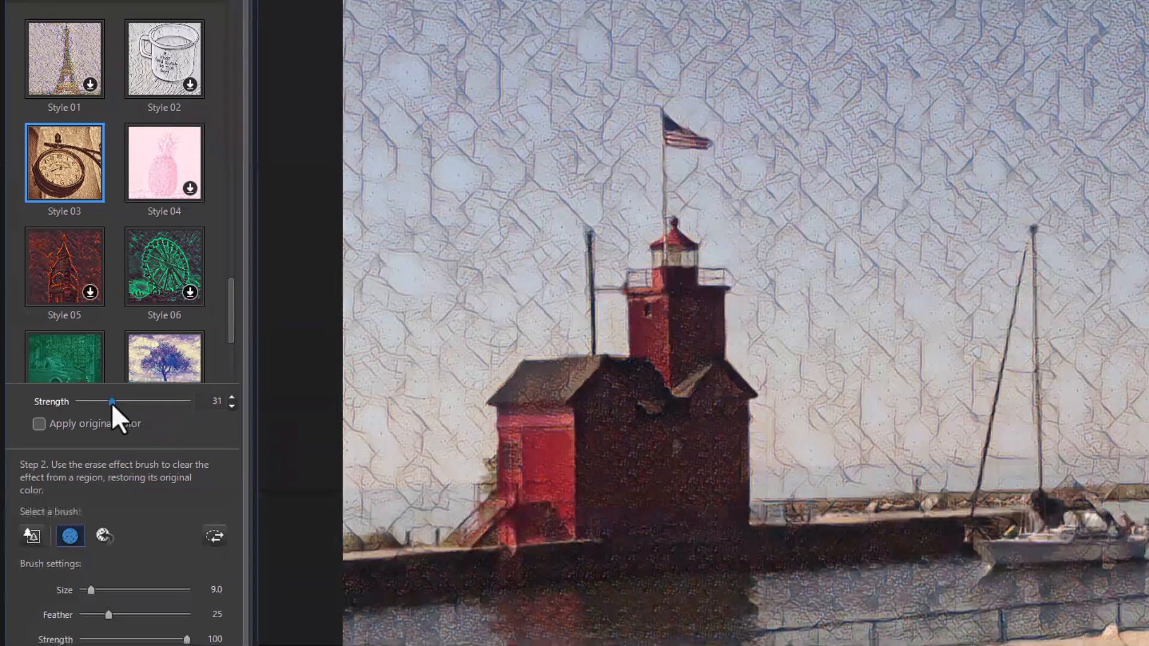
left_click_drag(111, 401, 126, 401)
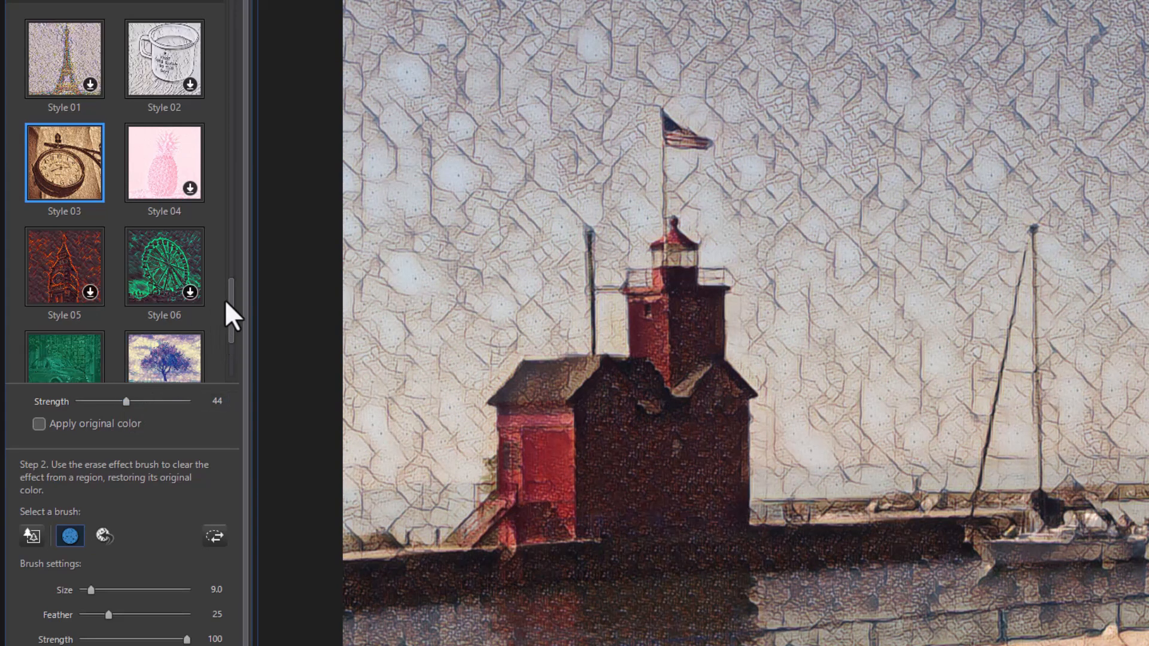
- Scroll to Watercolors Vol. 2 and apply Style 09 after trying Style 08
scroll("down", 3)
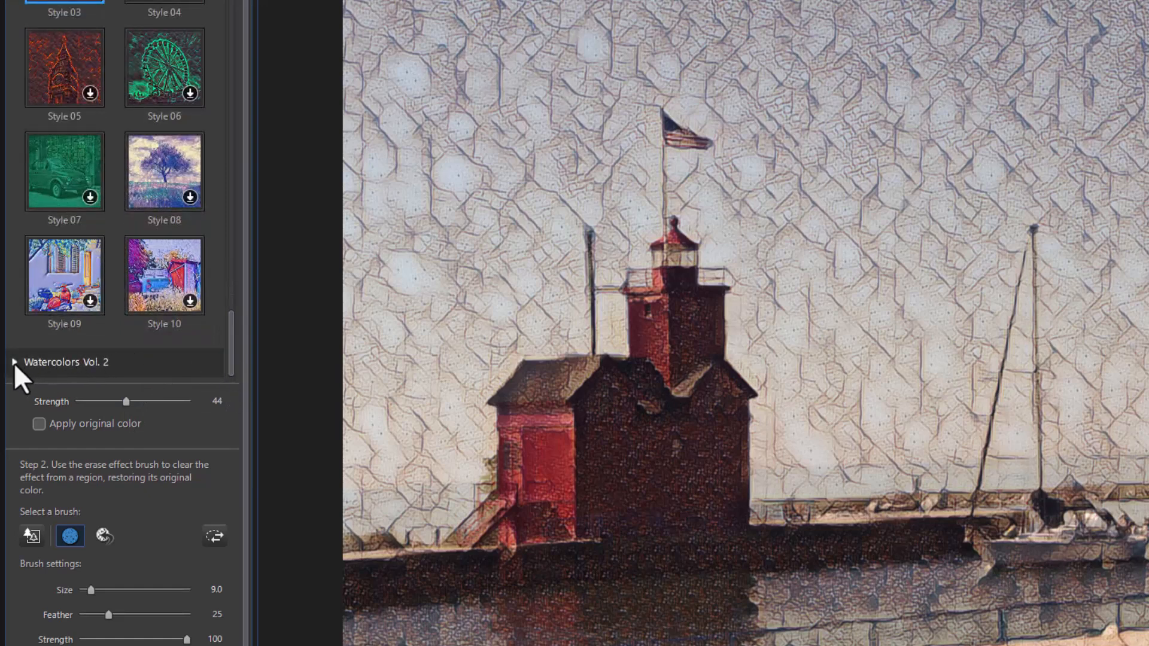
scroll("down", 3)
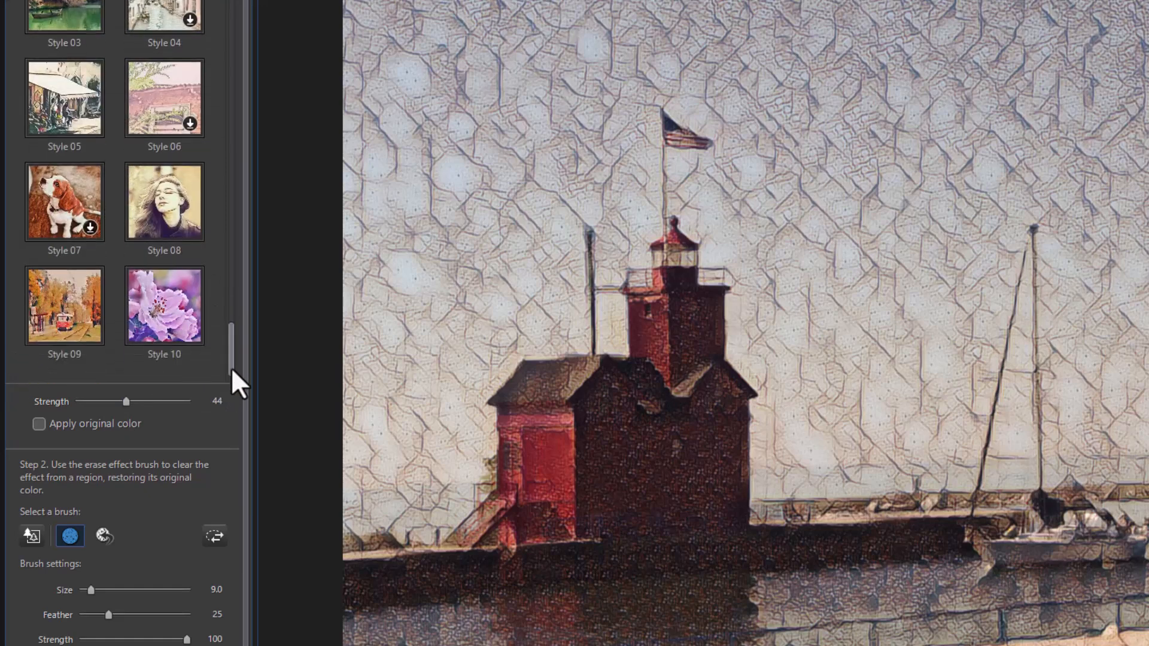
left_click(164, 203)
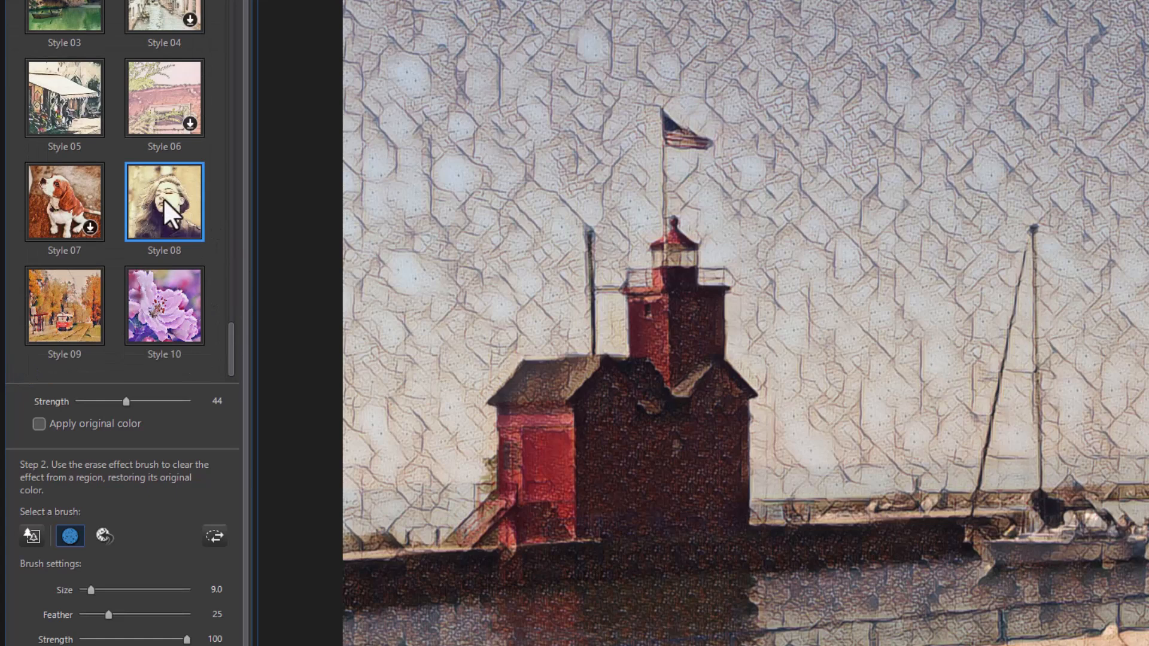
left_click(64, 305)
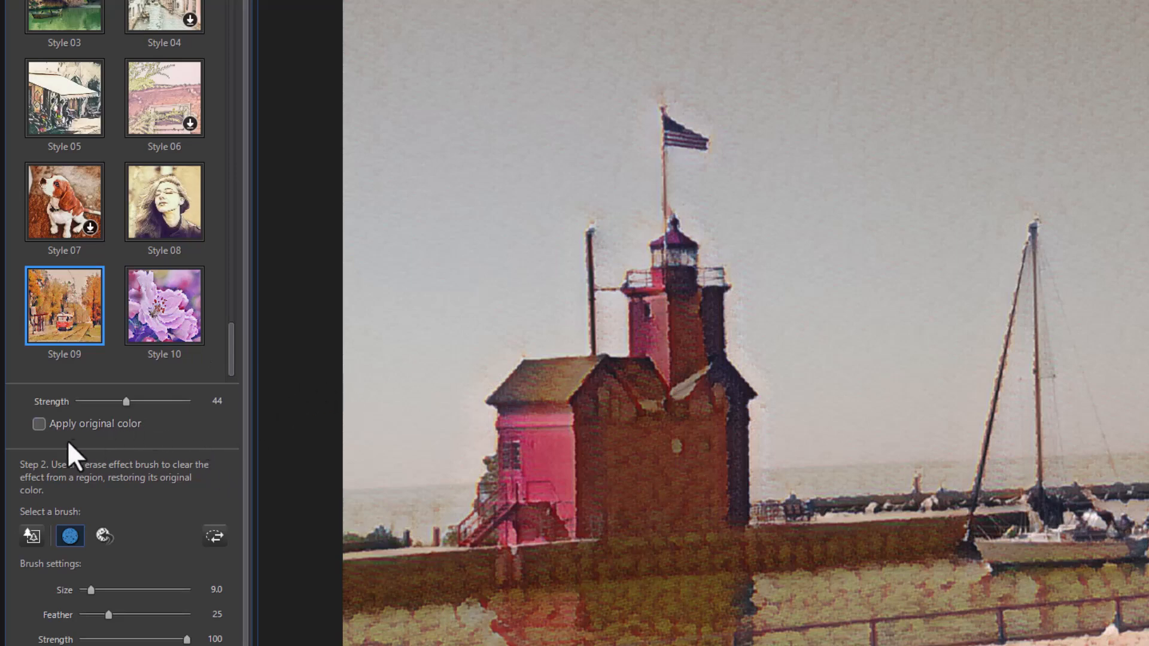
- Try Apply original color, then leave it off to keep the style's own colors
left_click(39, 424)
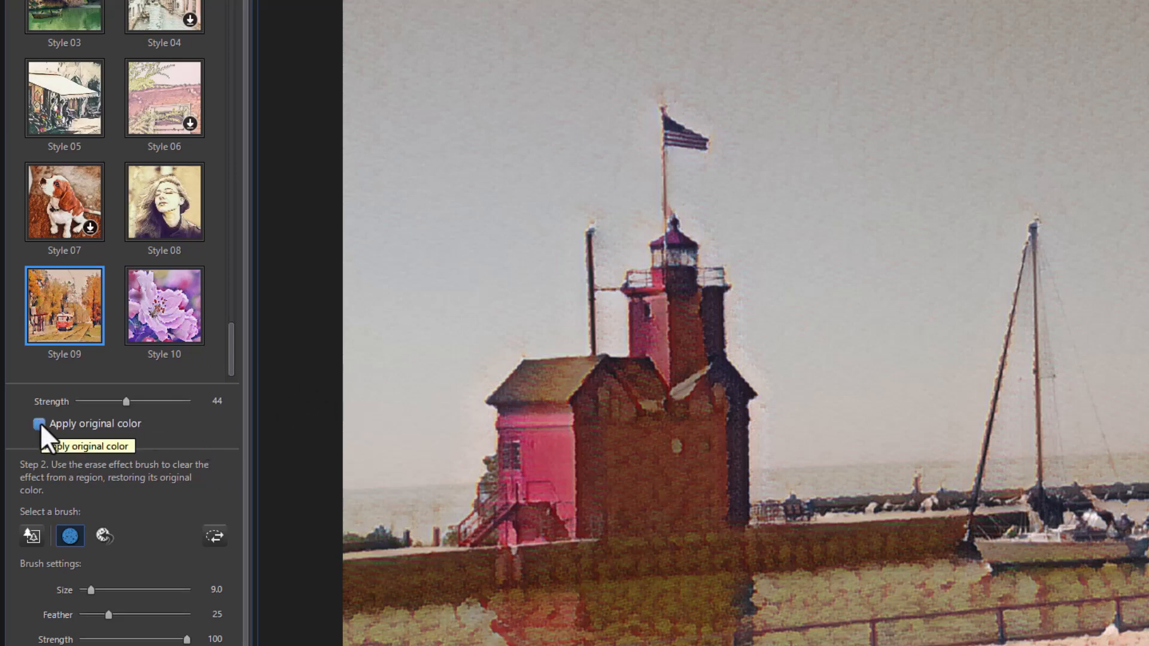
left_click(40, 423)
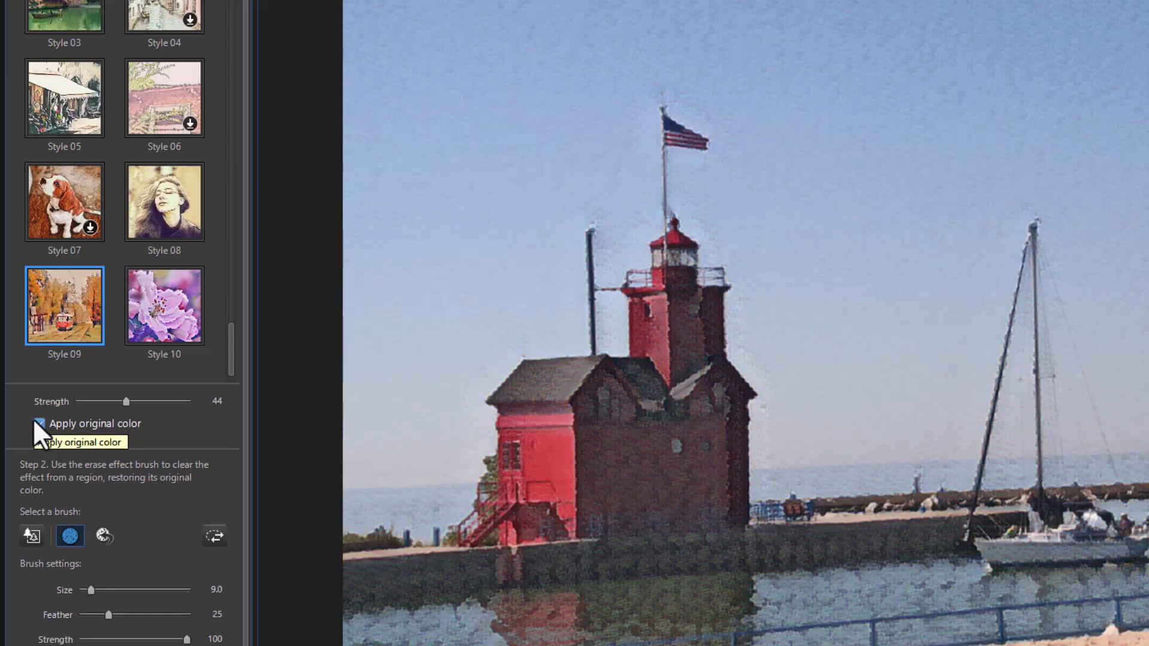
left_click(39, 422)
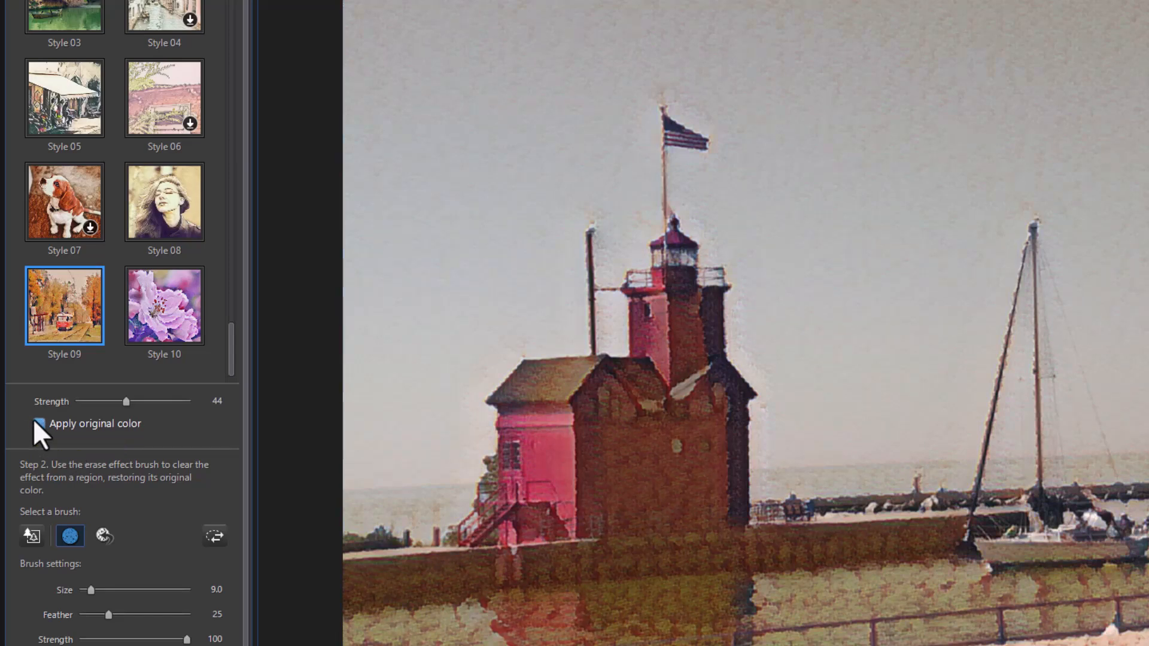
left_click(39, 424)
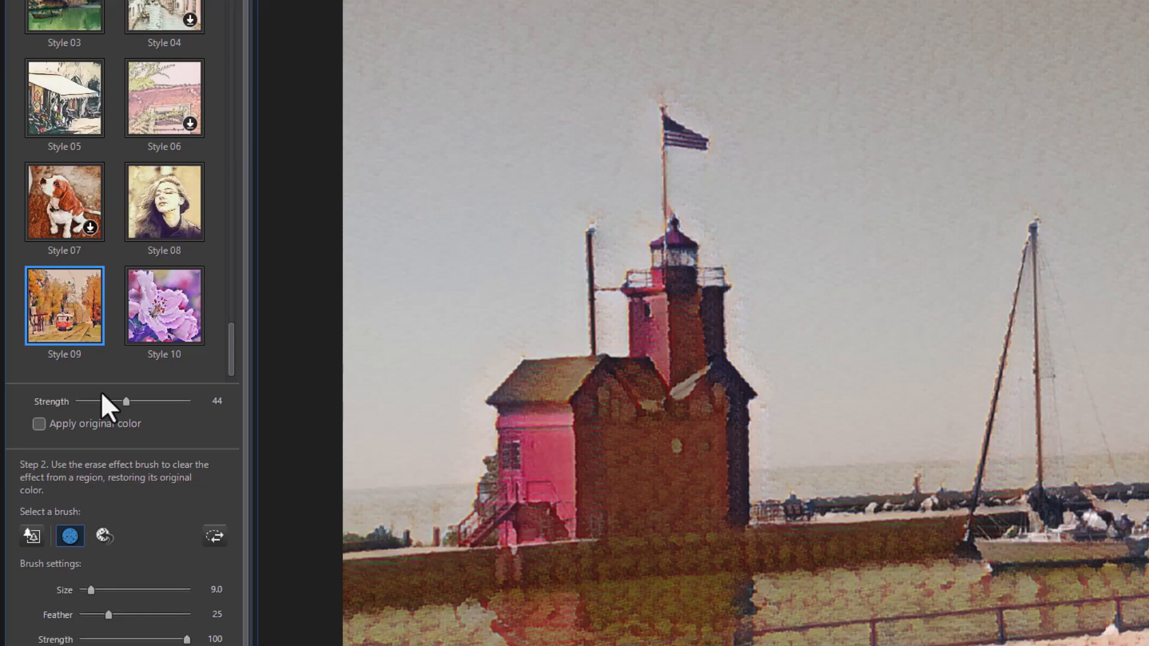
mouse_move(1135, 387)
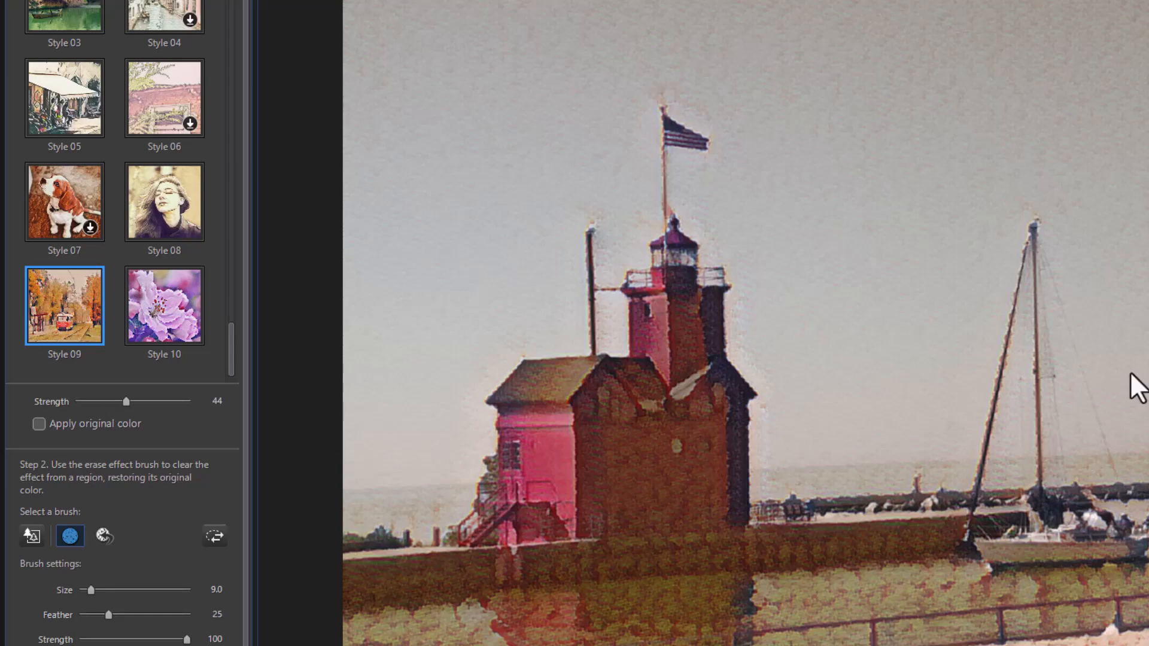